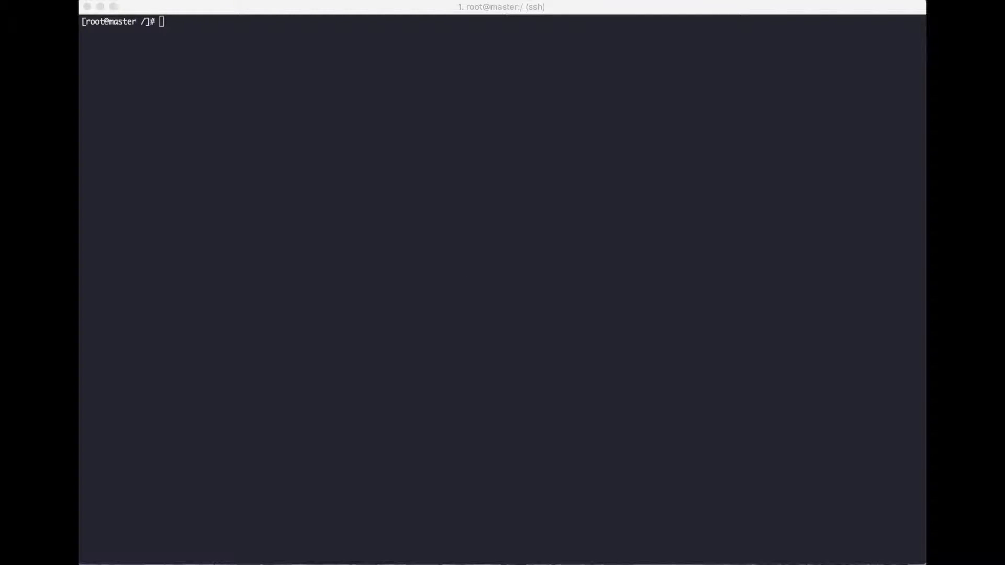
- Create the /opt/mongodb/ssl directory and change into it
text(mkdir /)
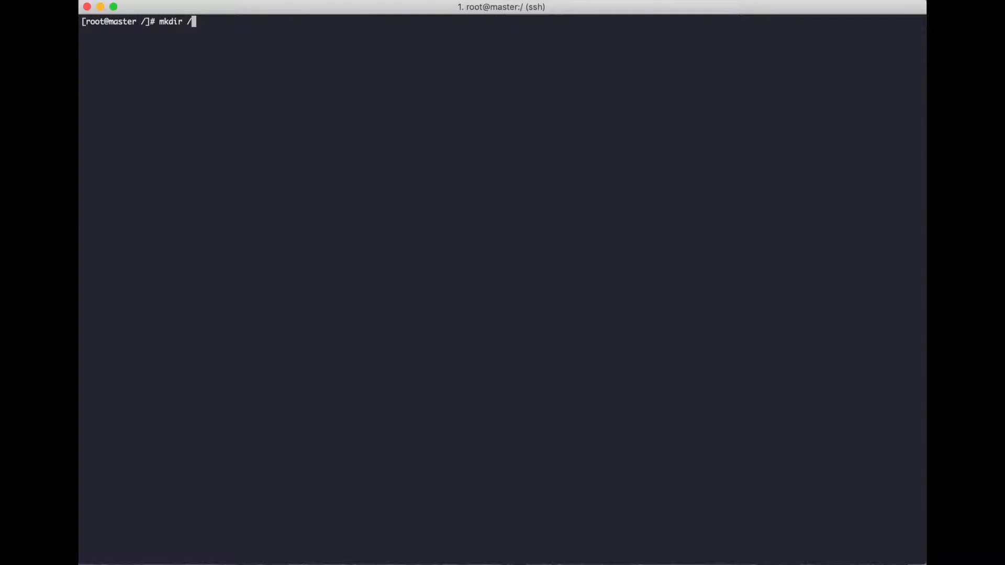
text(opt/)
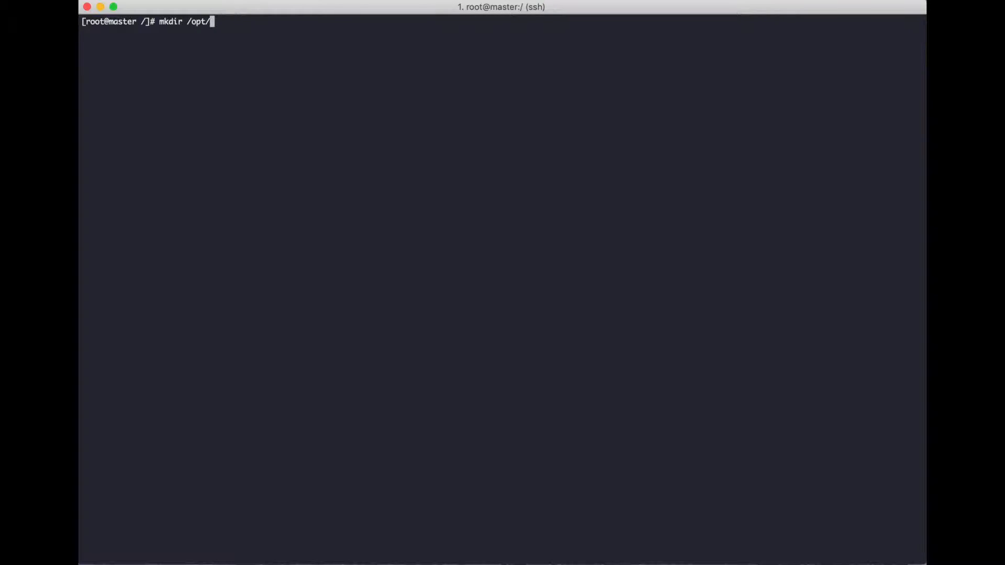
text(mongodb/ssl)
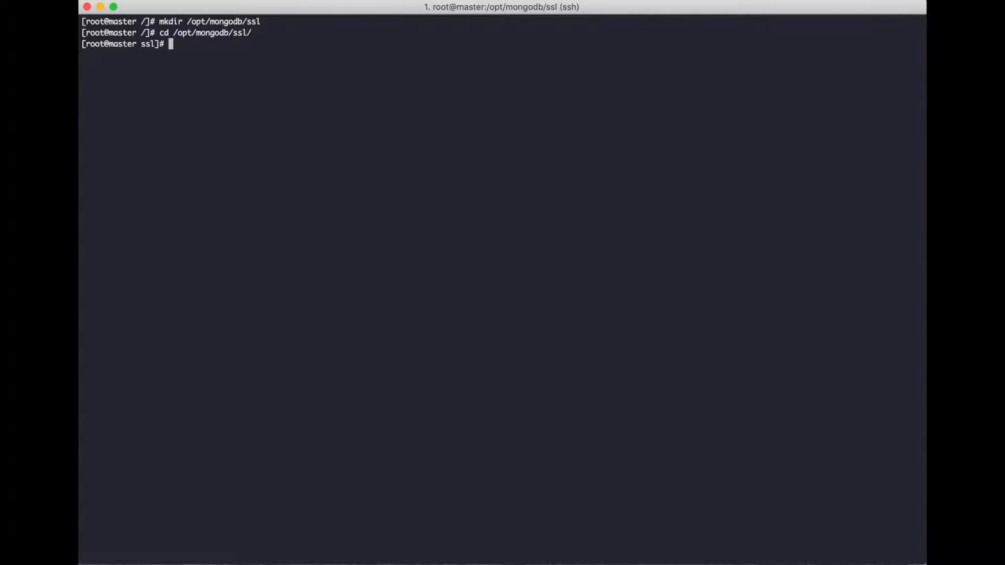
- Generate 2048-bit ca.key and a self-signed 1095-day SHA-256 ca.pem for 127.0.0.1 (Jakarta, zrio Tut)
text(openssl)
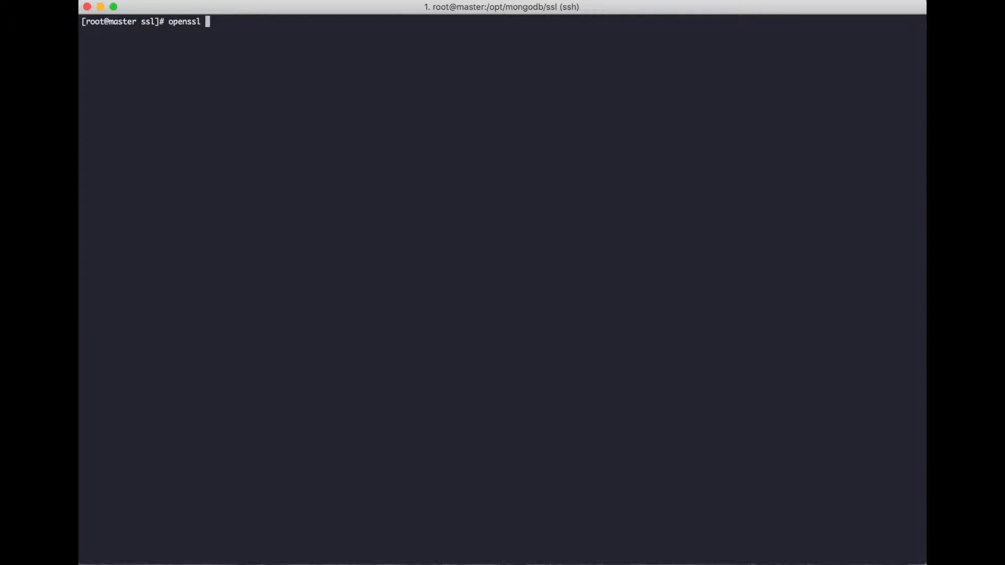
text(genrsa -out ca.key 2048)
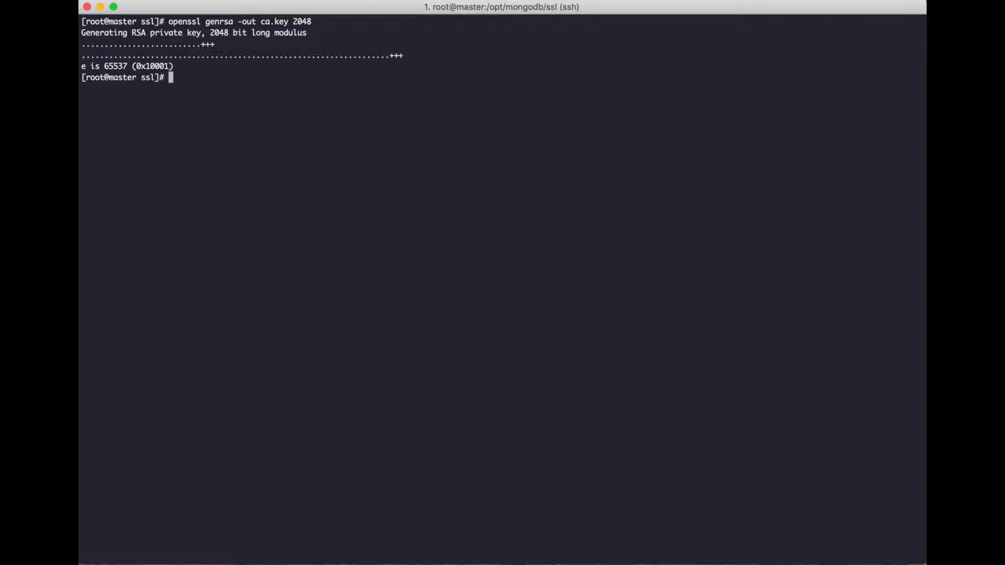
text(openssl)
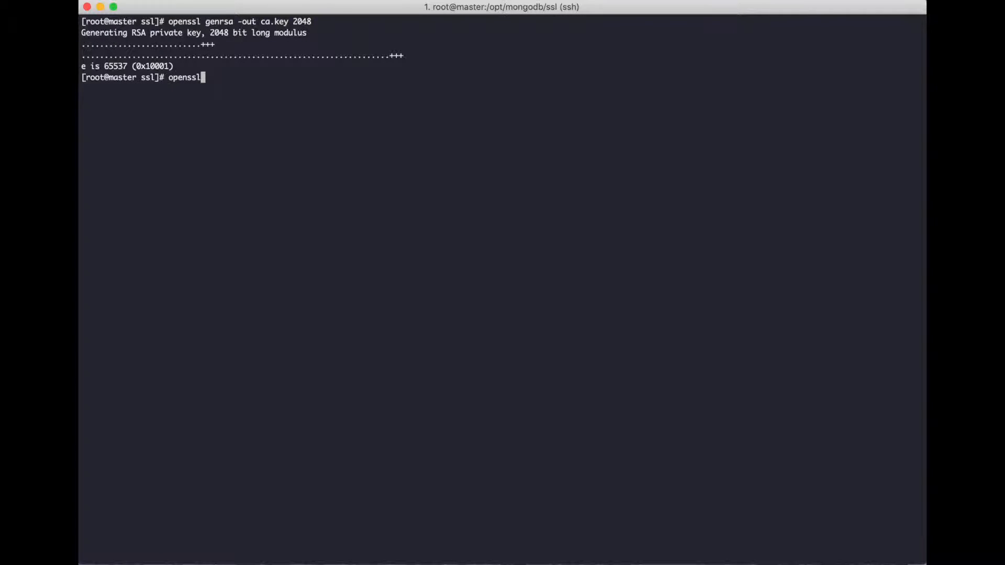
text(req -x5)
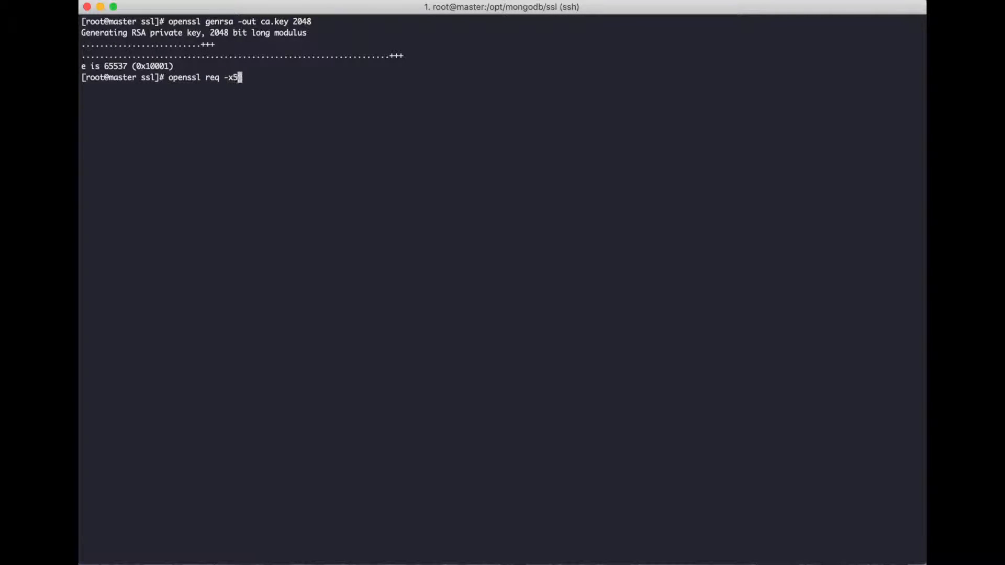
text(09 -new -nodes)
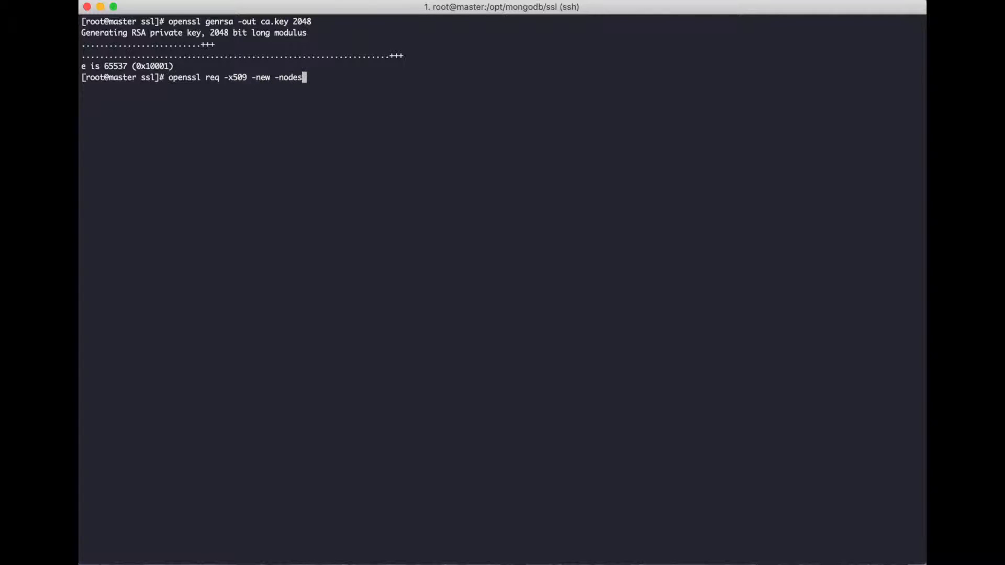
text(-key ca.key -)
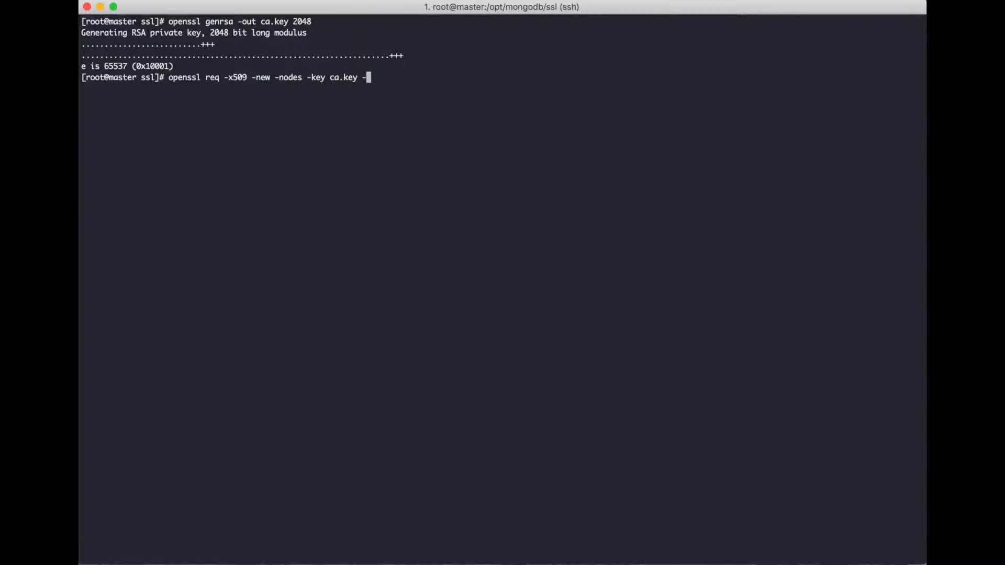
text(-sha256 -days 1095 -out ca.pem)
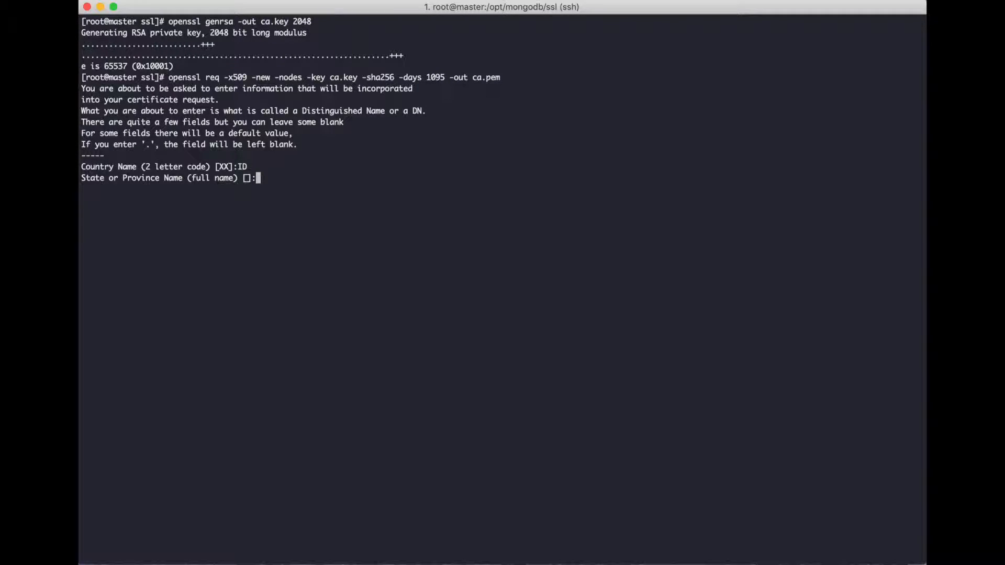
text(Jakarta)
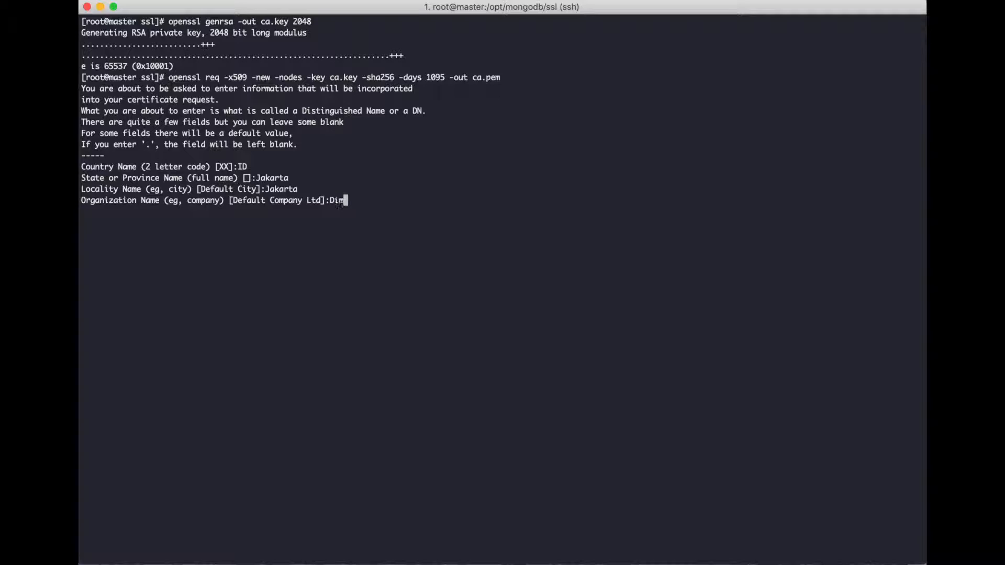
text(zrio Tutorials)
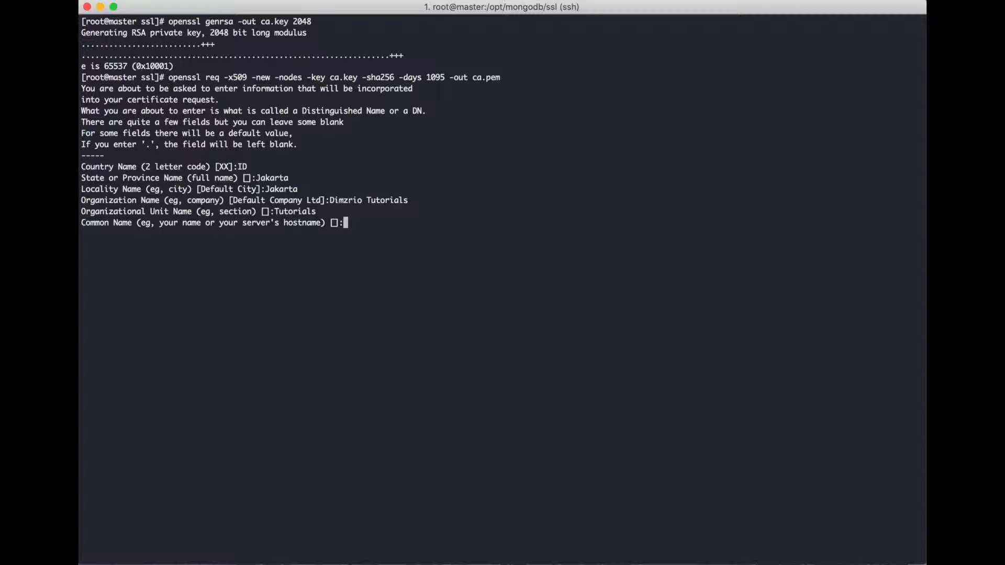
text(127.0.0.1)
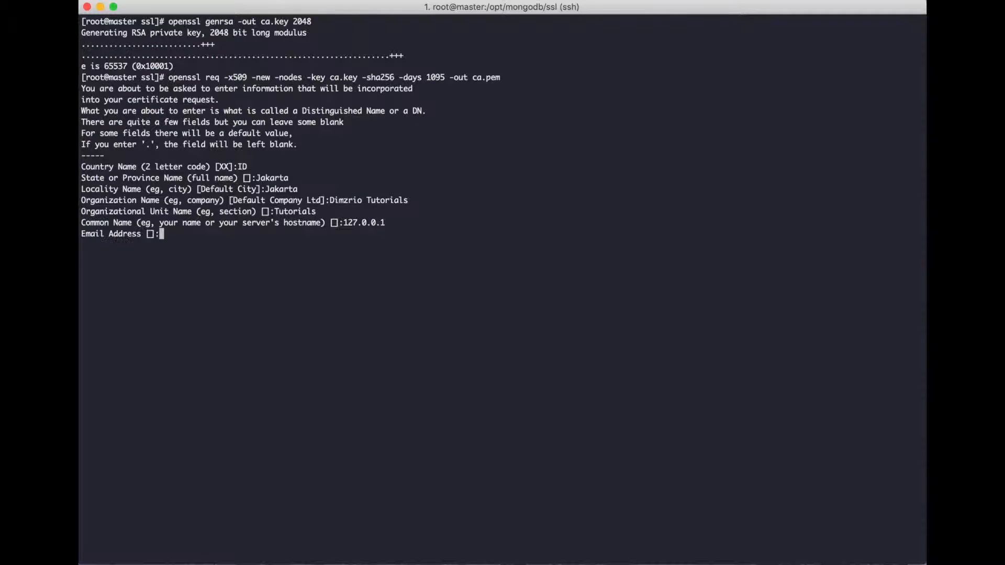
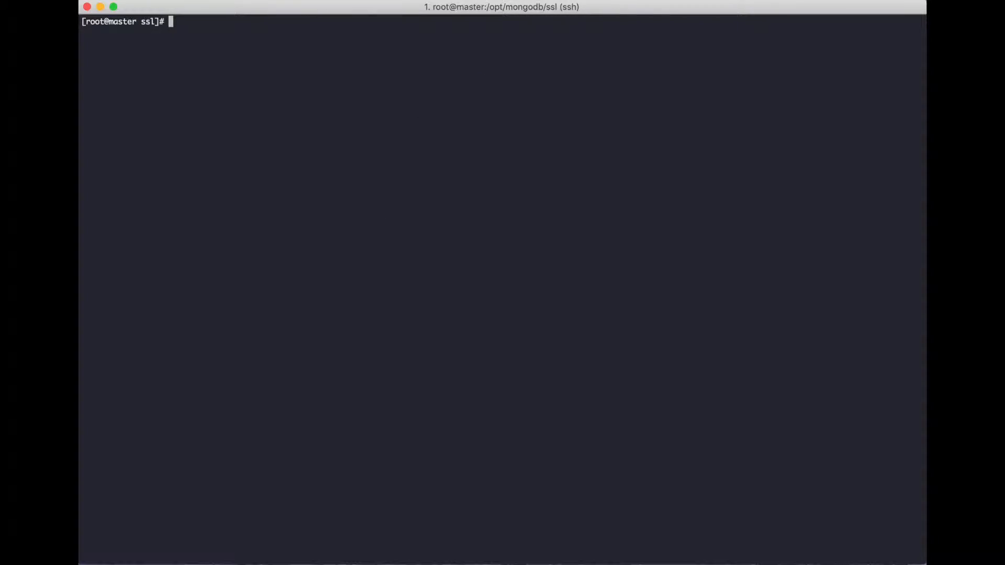
- Generate the 2048-bit private key mongodb.key
text(openssl genr)
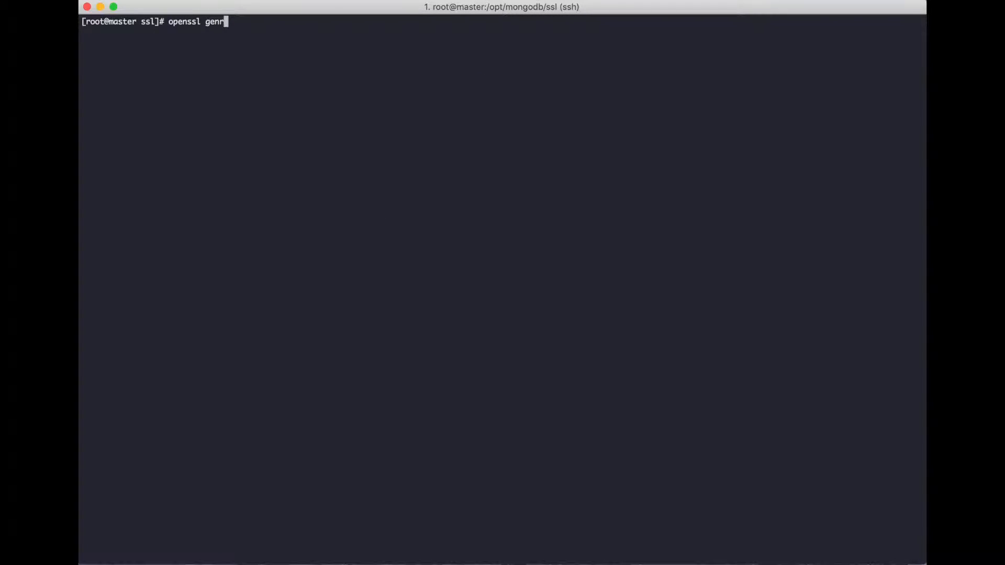
text(sa -out mongodb.)
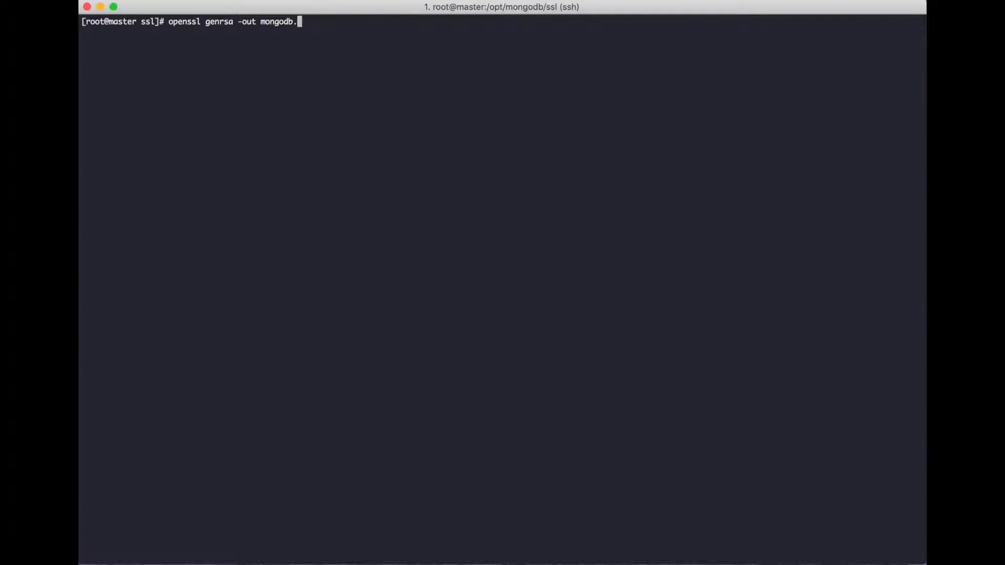
text(key 2048)
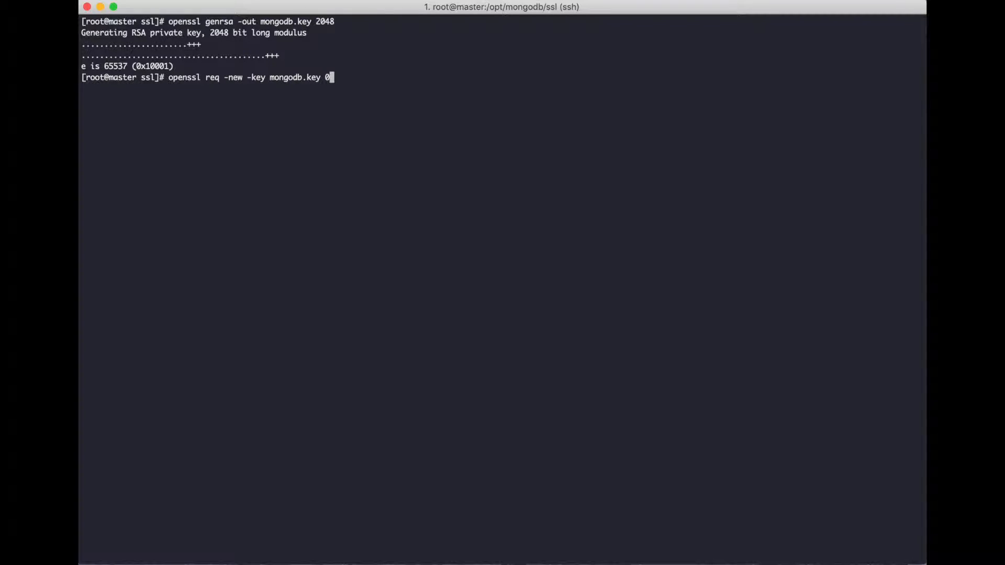
- Create mongodb.csr from mongodb.key with subject CN=127.0.0.1
text(-out mongodb.csr -subj ")
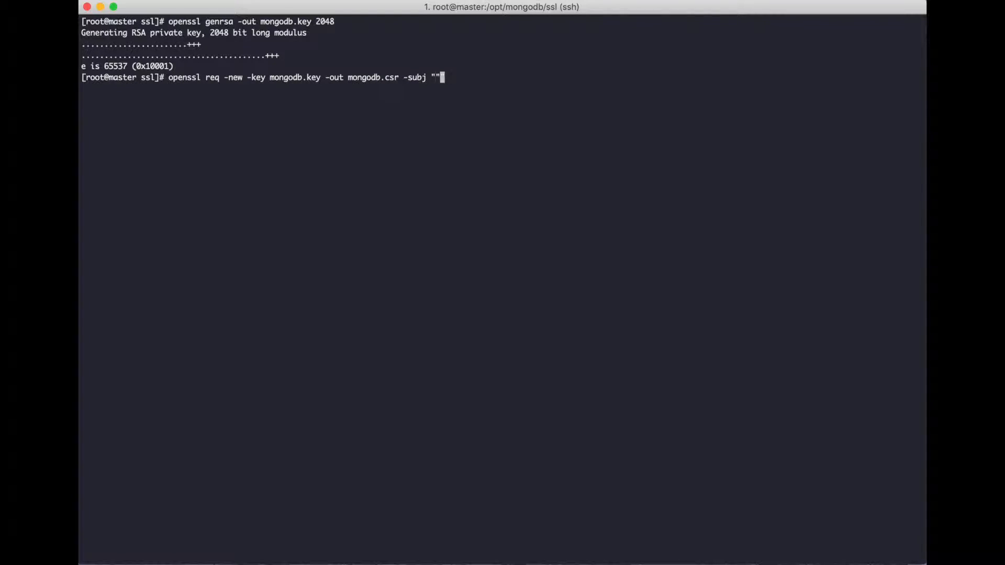
text(CN=)
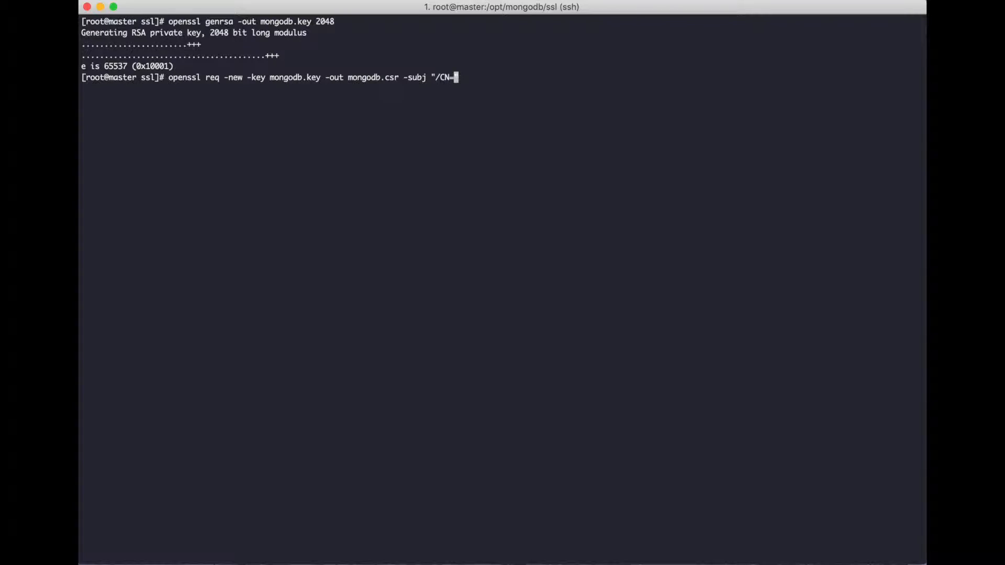
text(127.0.0.1")
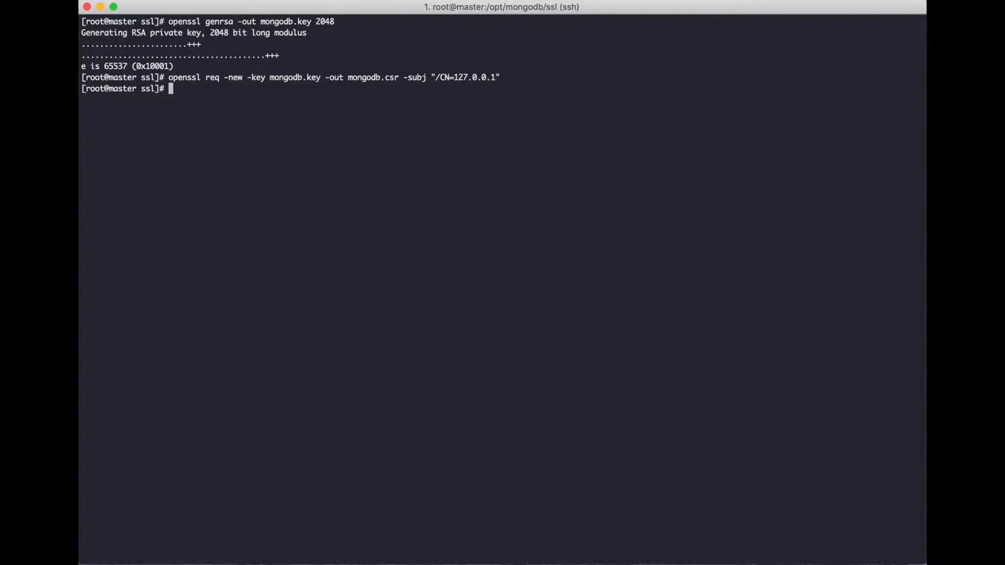
- Attempt signing mongodb.csr with ca.pem/ca.key into mongodb.crt; misspelled -CAcreateseial fails
text(openssl x509 -)
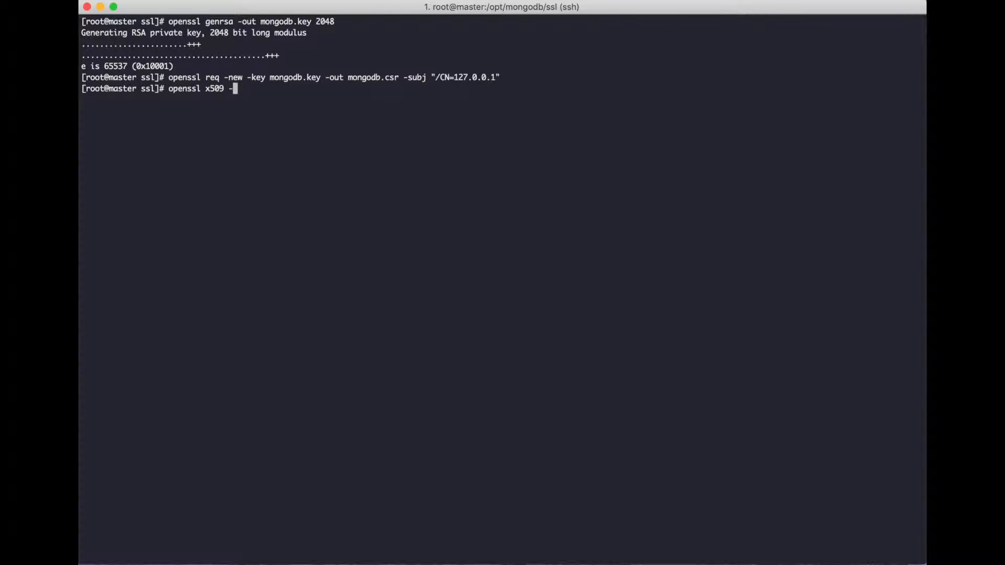
text(req -in mongodb.)
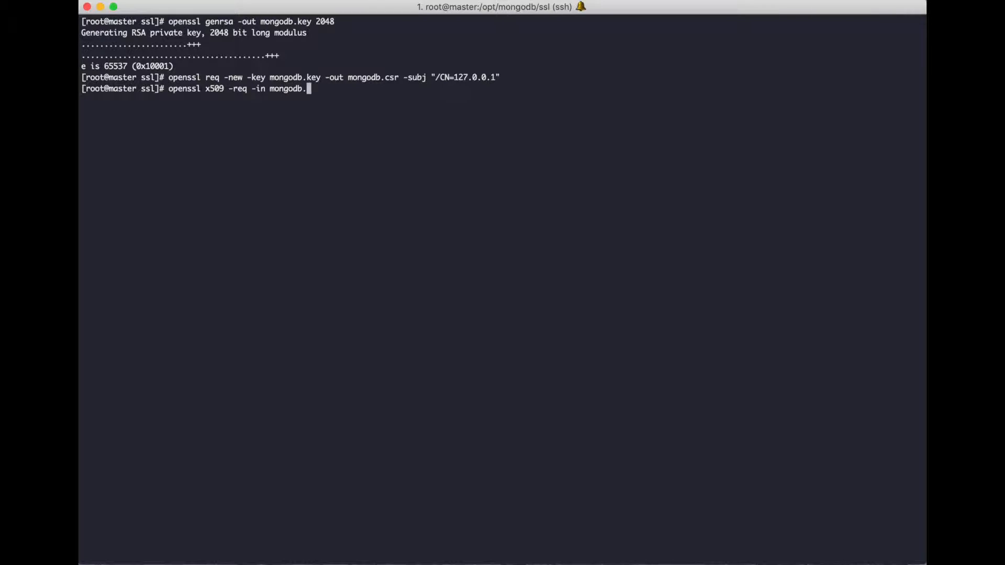
text(csr -CA)
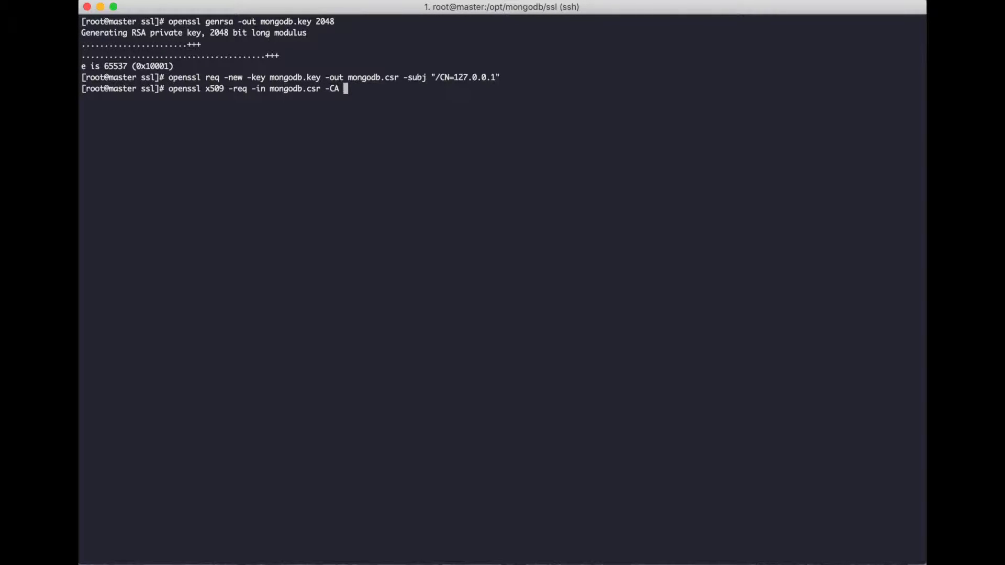
text(ca.pem -CAK)
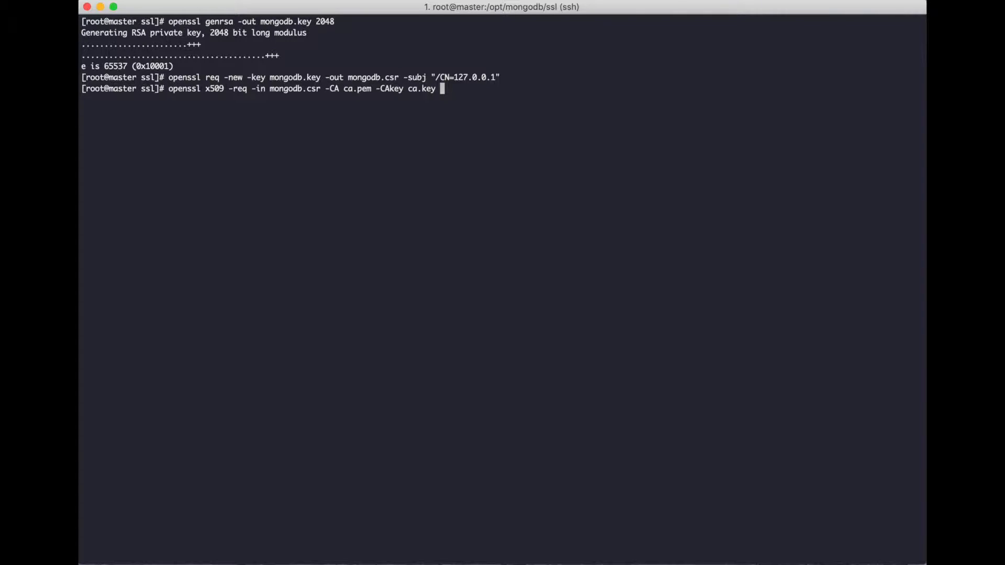
text(-CAc)
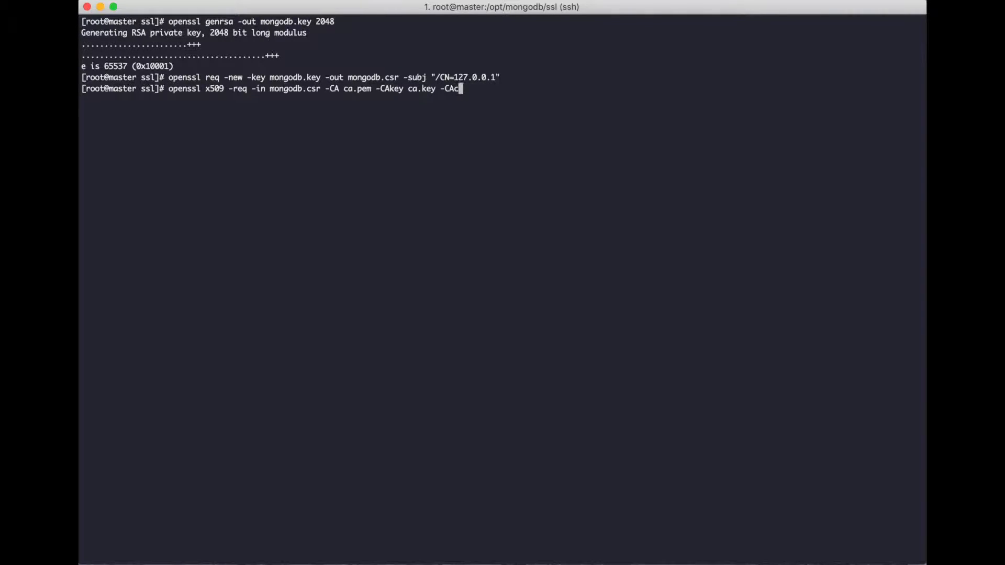
text(reateseial -)
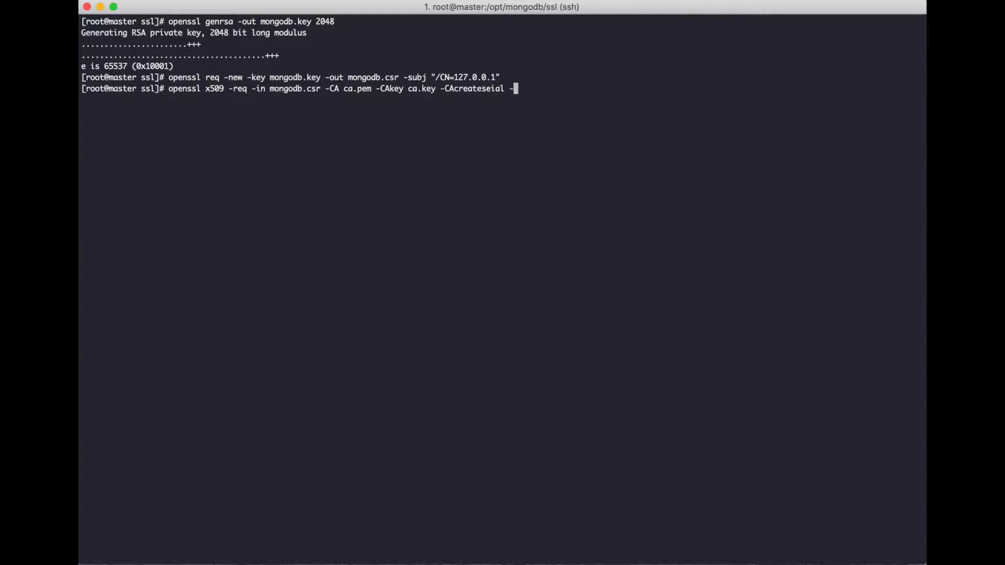
text(-out mongodb.crt -days 1095)
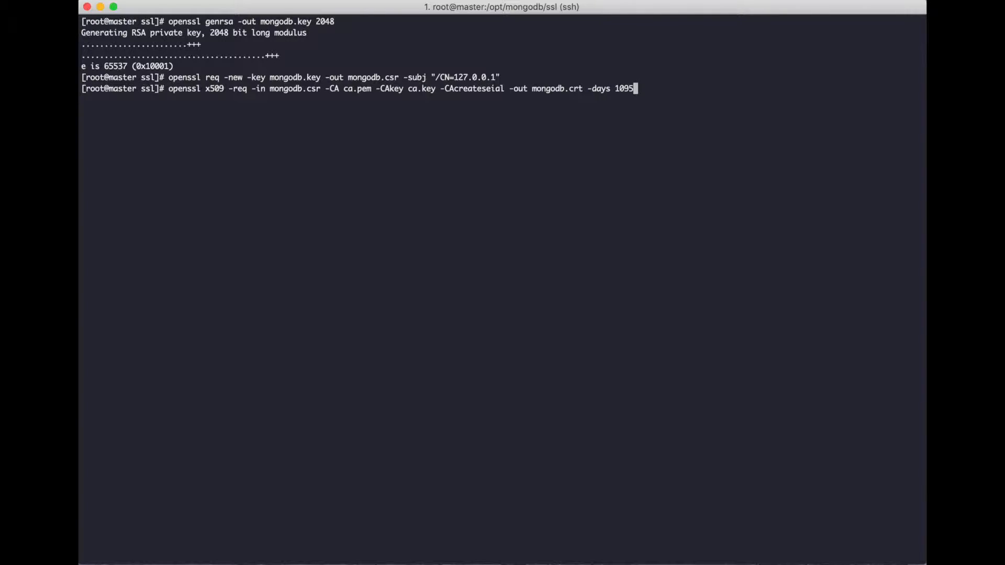
text(-sha256)
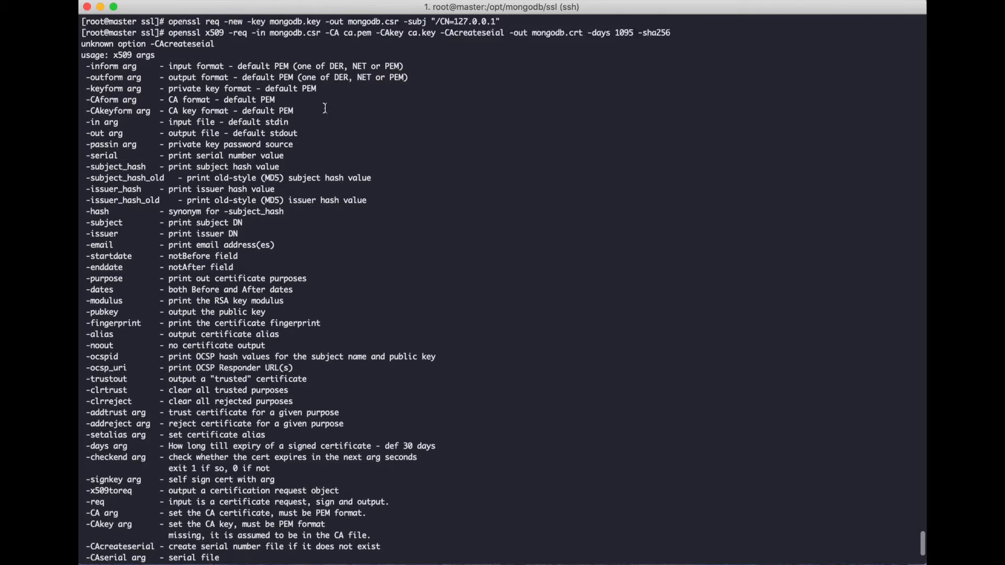
key(Return)
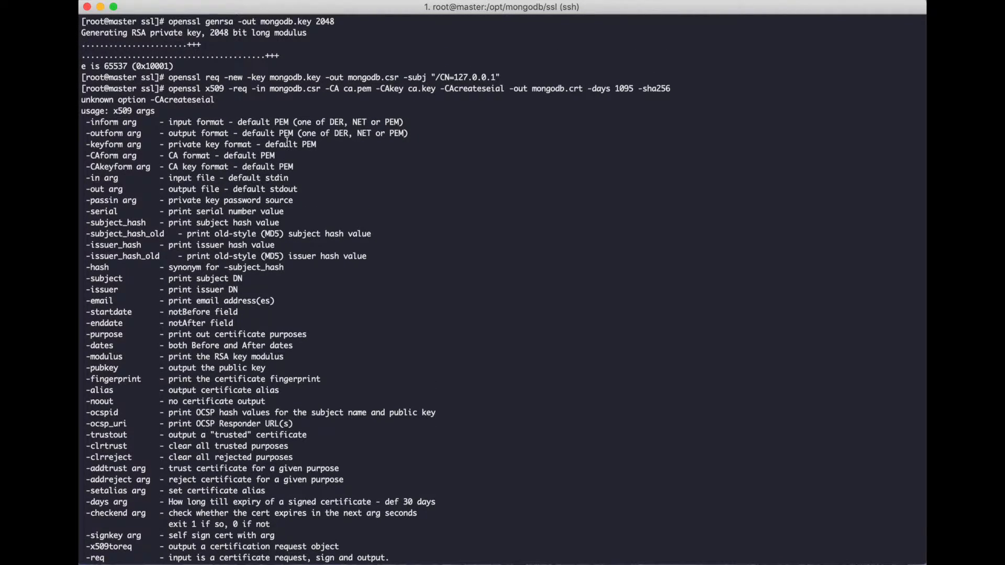
scroll(down, 3)
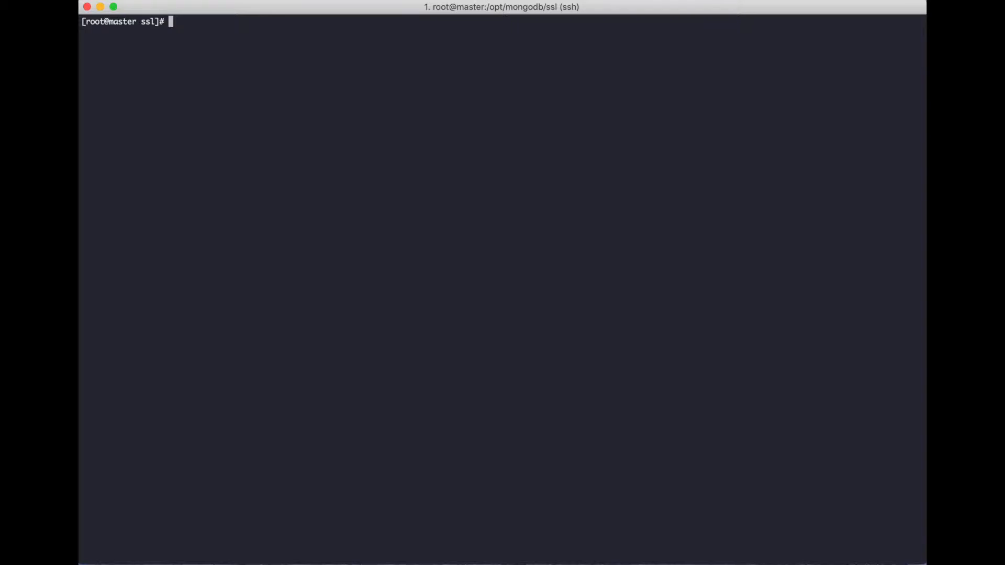
- Concatenate mongodb.key and mongodb.crt into mongodb.pem
text(cat mongodb.key mon)
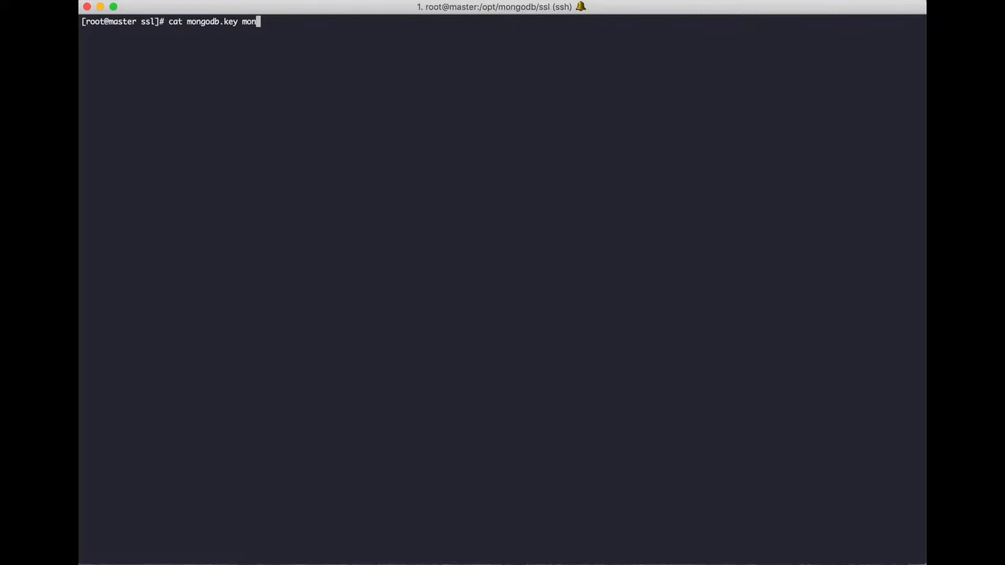
text(godb.crt > mongodb.pem)
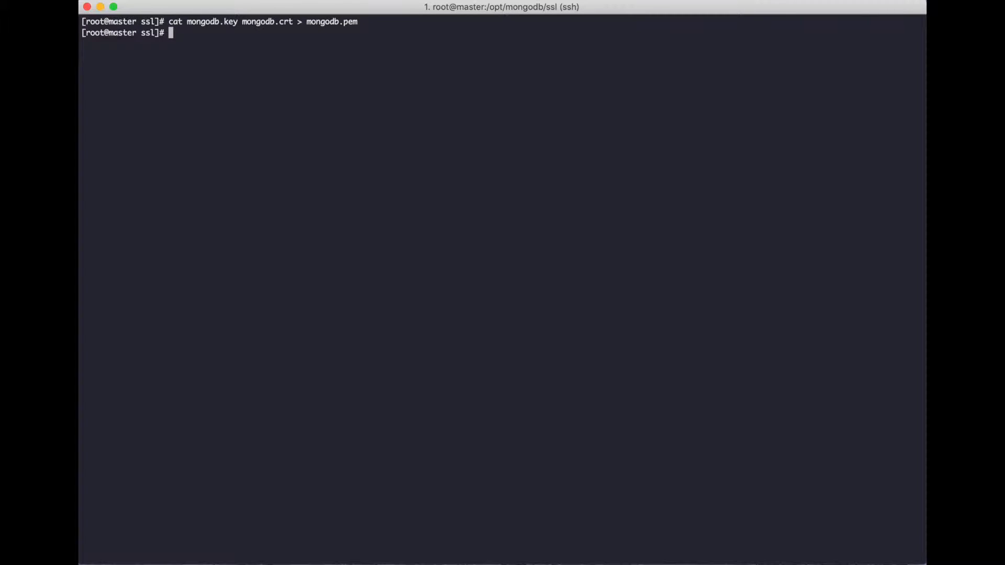
mouse_move(360, 271)
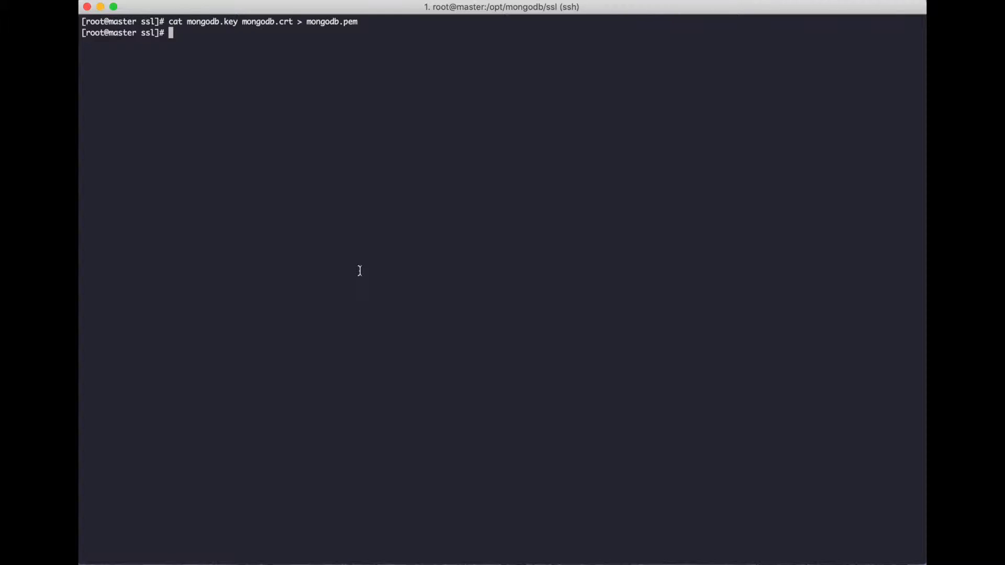
- Launch /opt/mongodb/bin/mongo, switch to the admin database and begin db.createUser
text(/opt/mongodb/bin/mongo)
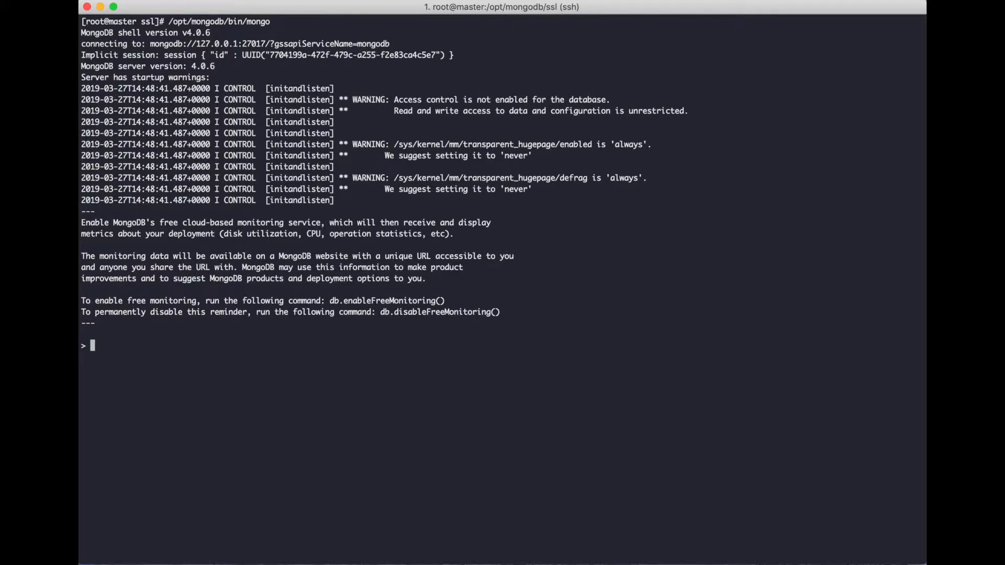
text(use admin)
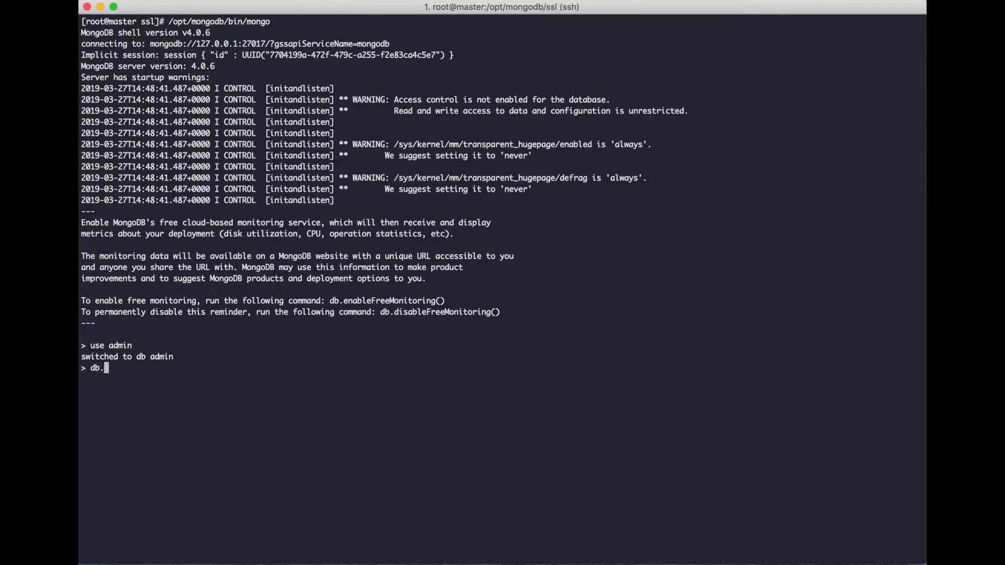
text(createUser()
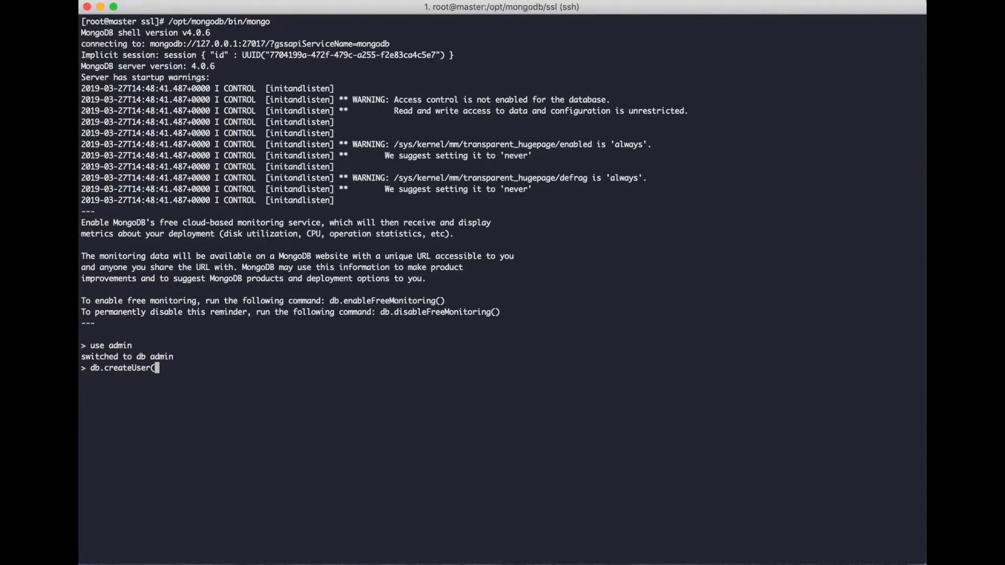
text())
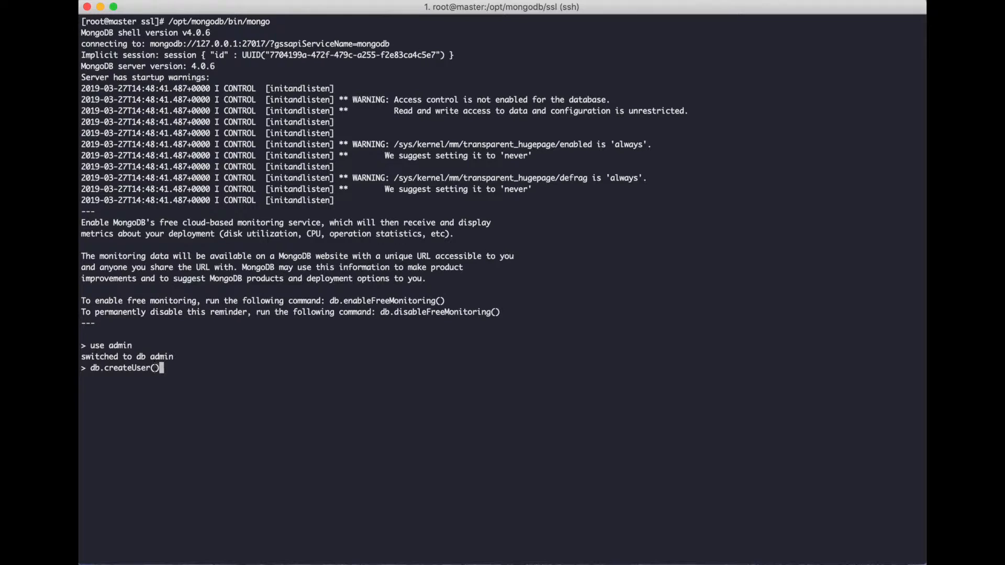
text({)
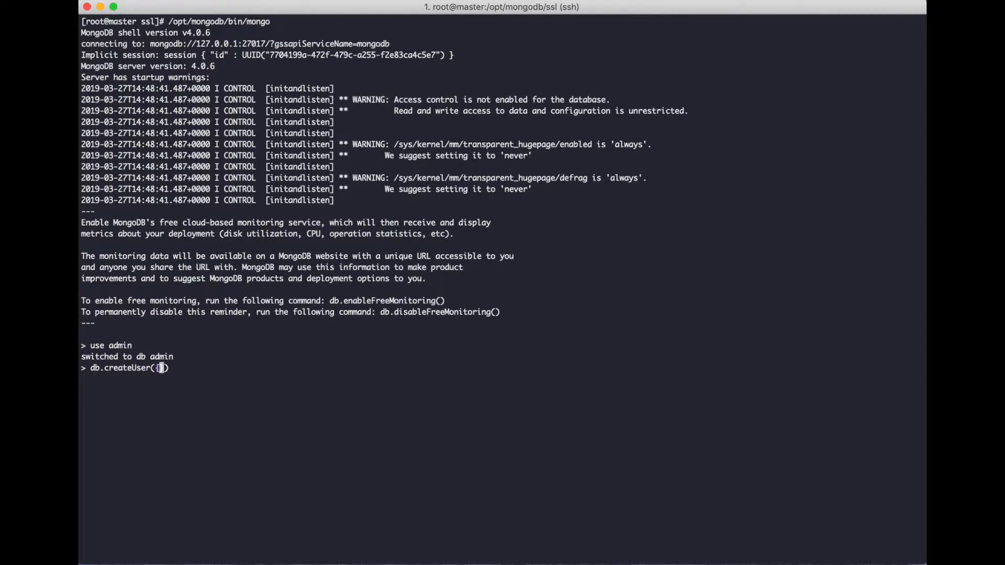
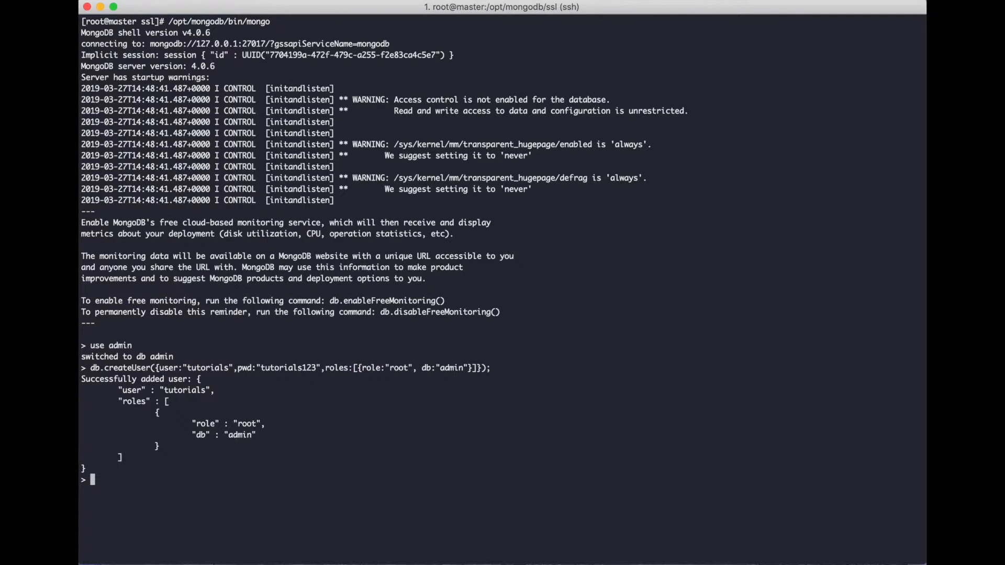
- Define user 'tutorials' with a password and root role on admin, then exit
mouse_move(263, 391)
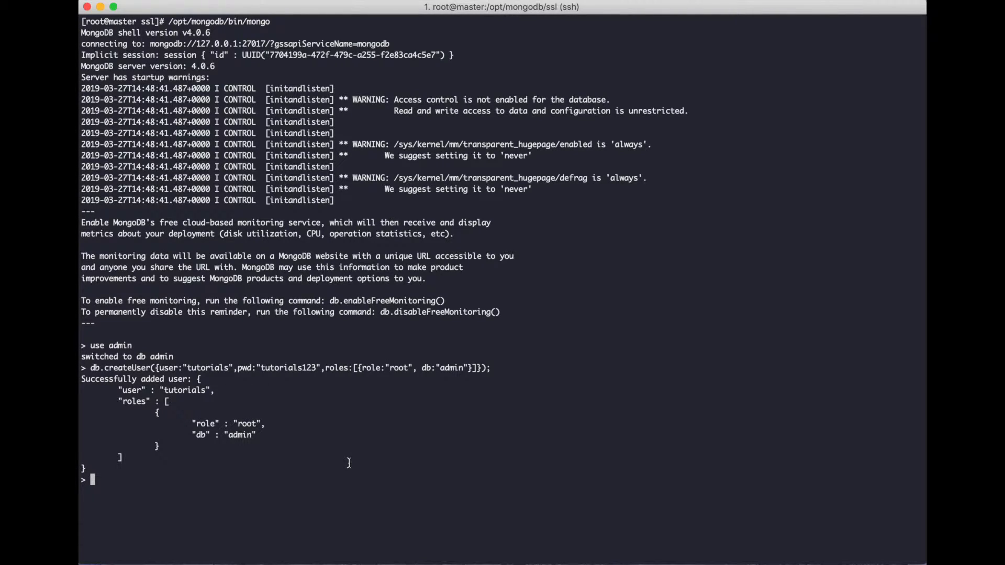
text(exit)
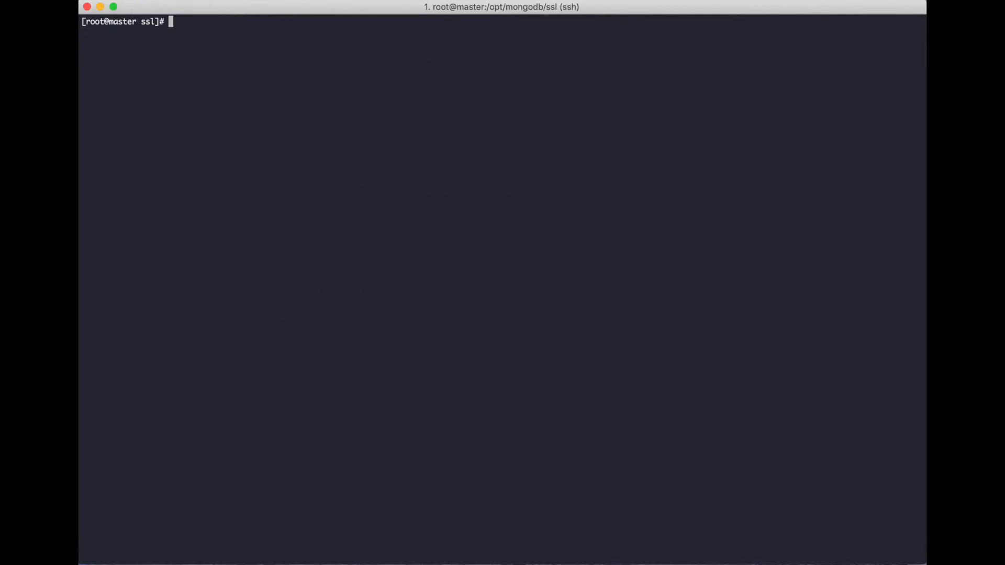
- Add --auth, --sslMode requireSSL, --sslCAFile ca.pem and --sslPEMKeyFile mongodb.pem to mongod.service ExecStart, then save
text(nano /usr/li)
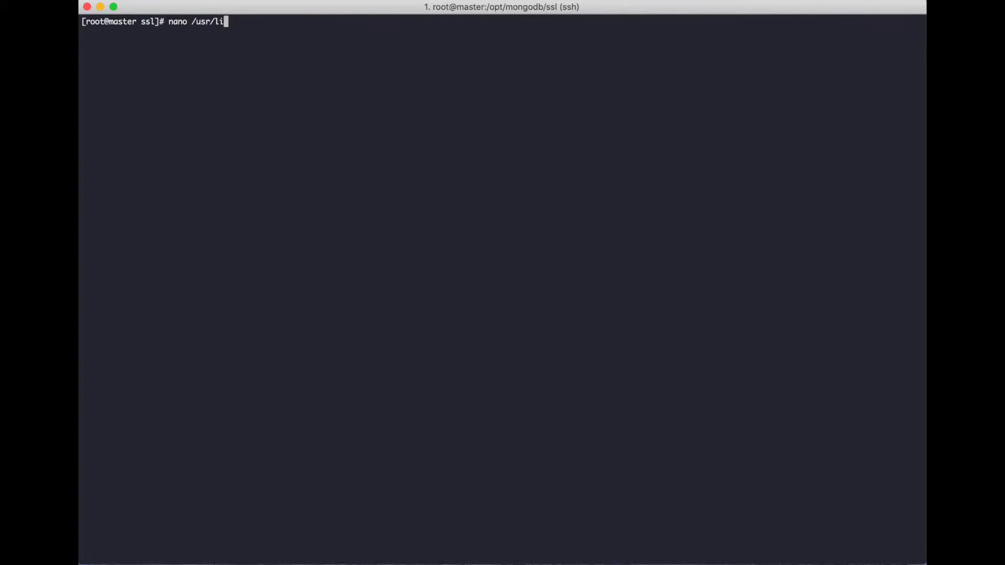
text(b/systemd/system/mo)
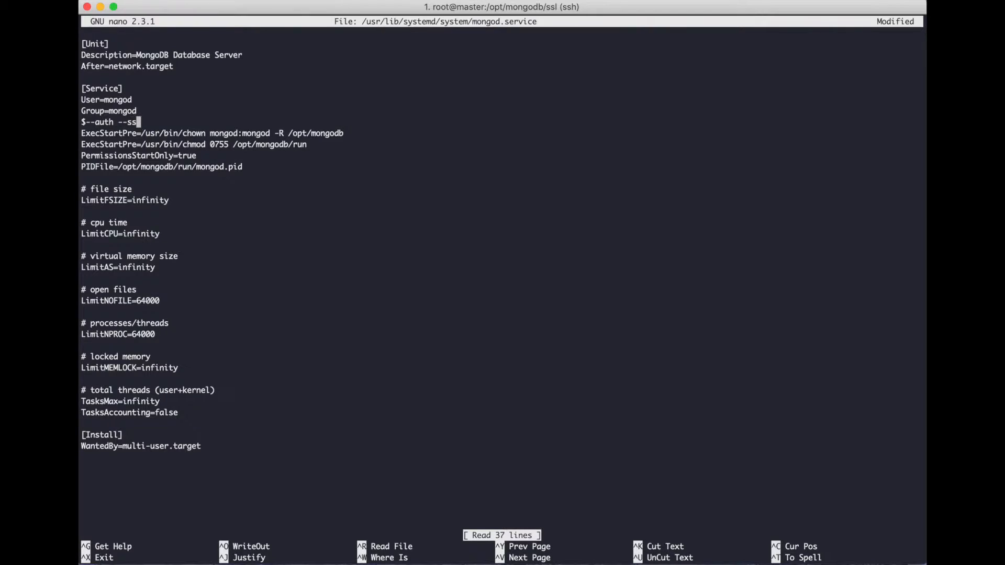
text(Mode requ)
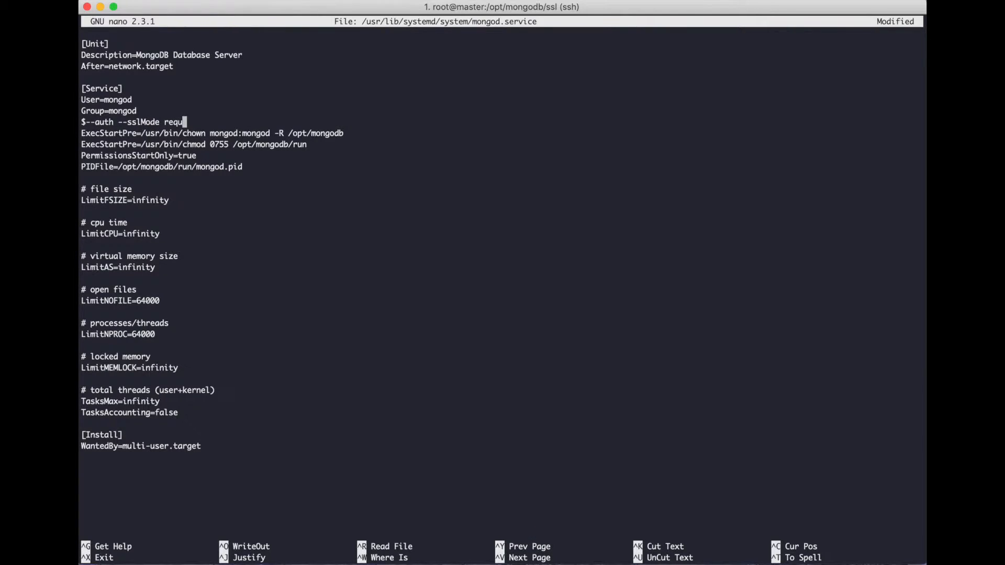
text(ireSSL -)
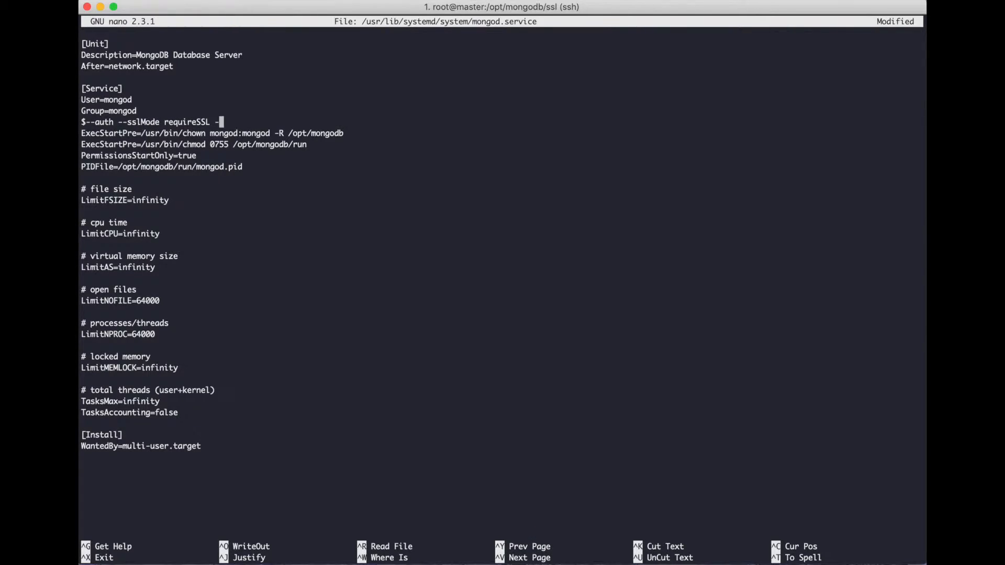
text(-sslCAFile)
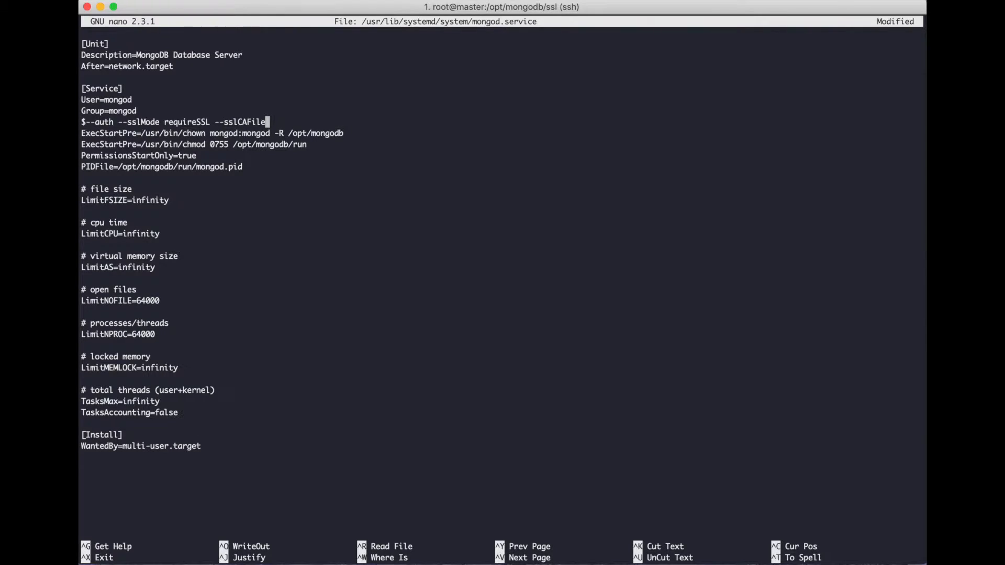
text(/opt/m)
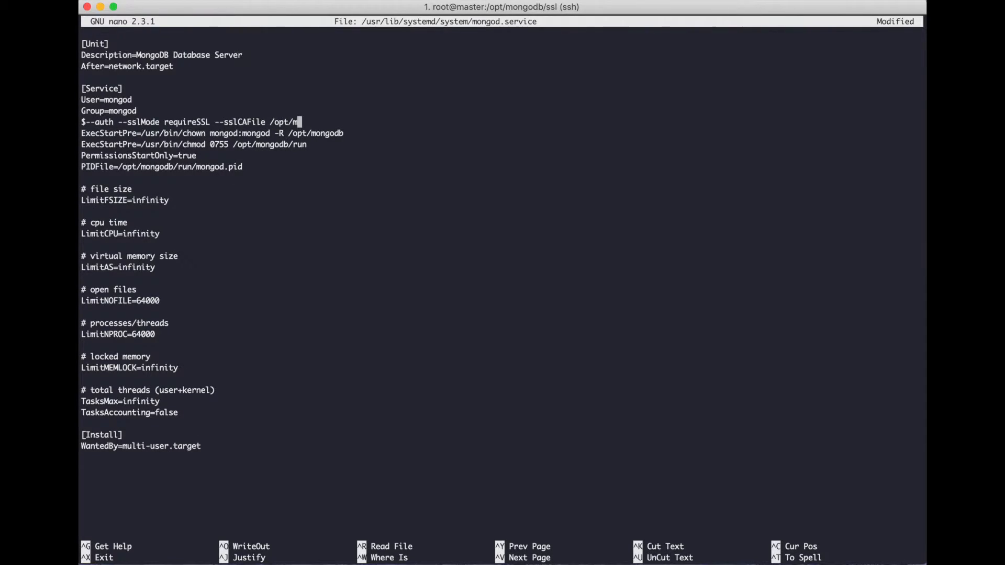
text(ongodb/ssl/ca.oe)
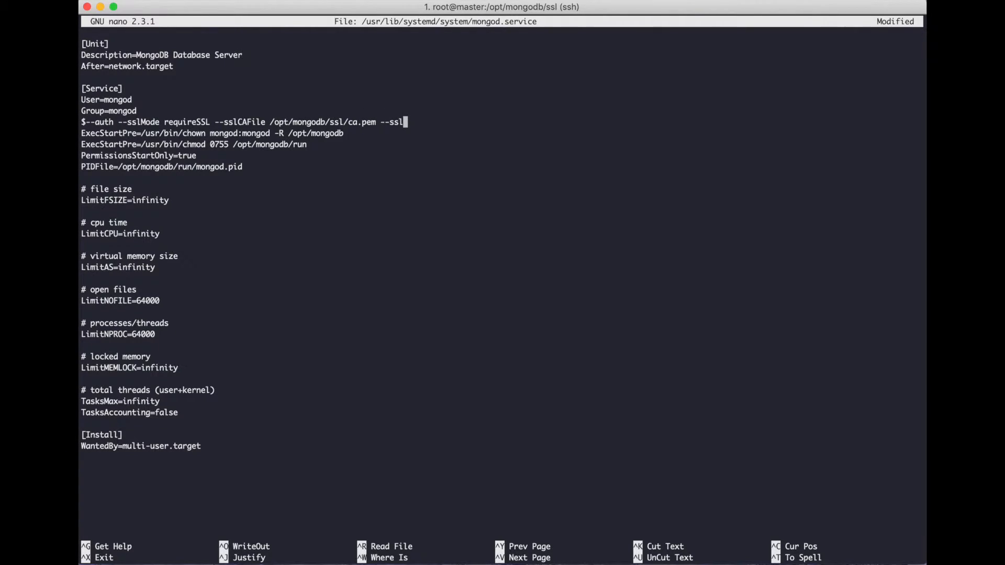
text(PEMKey)
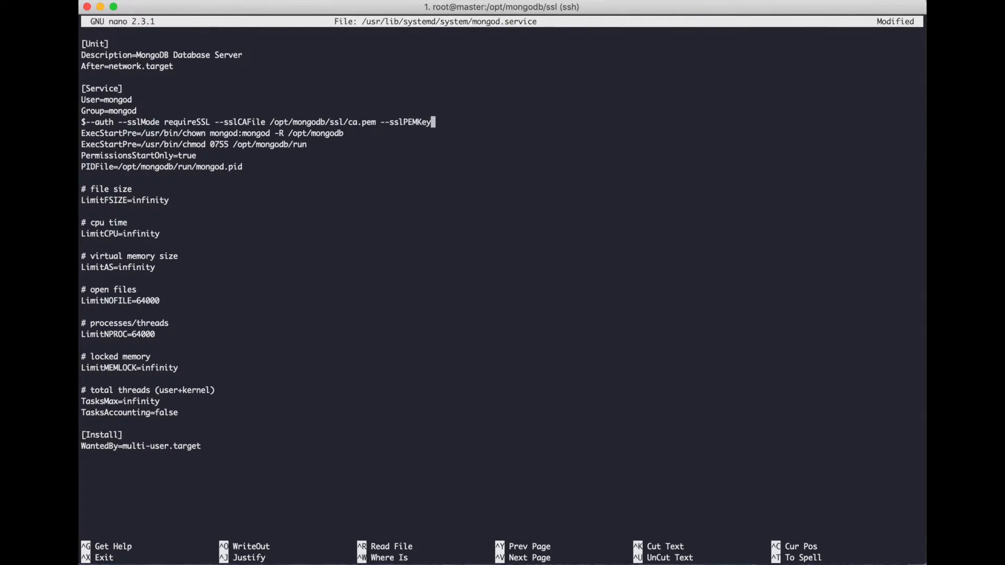
text(File /opt/mongodb)
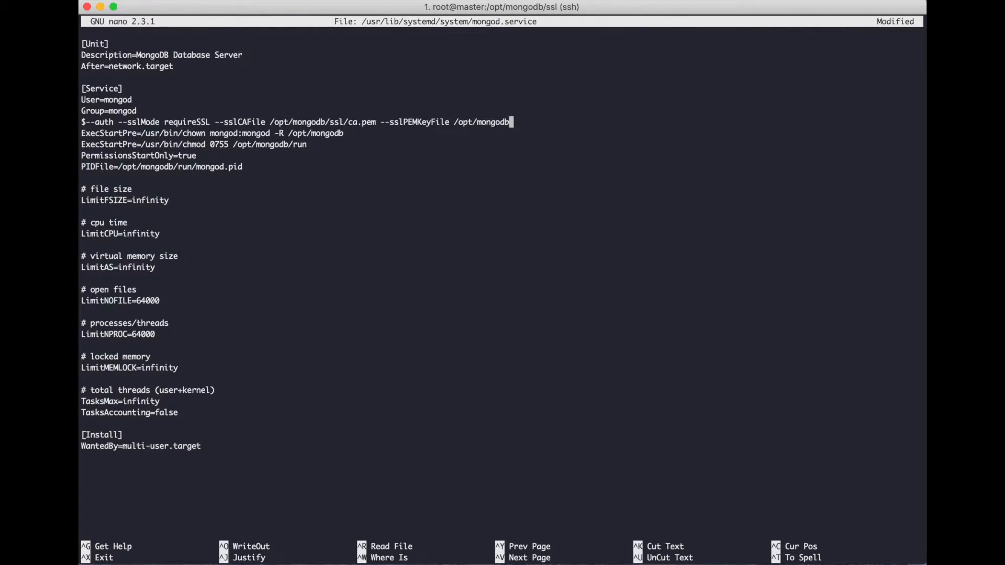
text(/ssl/mongodb.pem)
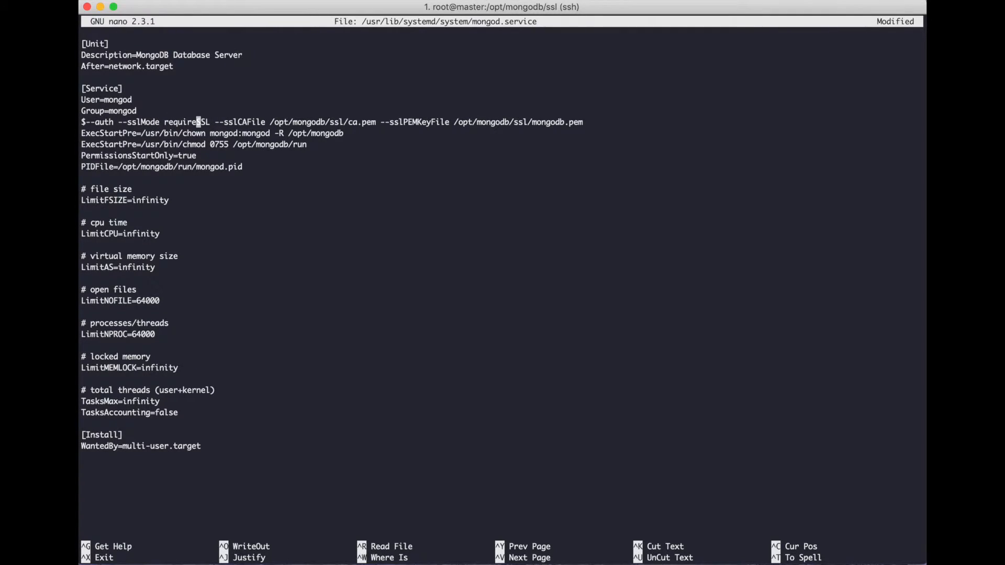
key(ctrl+x)
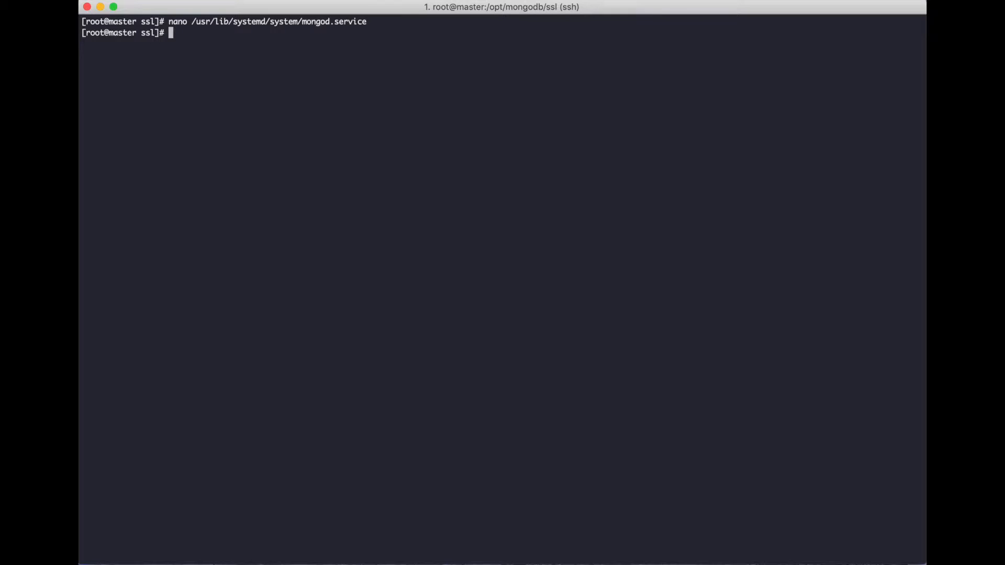
- Run daemon-reload, restart mongod and verify its status is active (running)
text(systemctl daemon-reload)
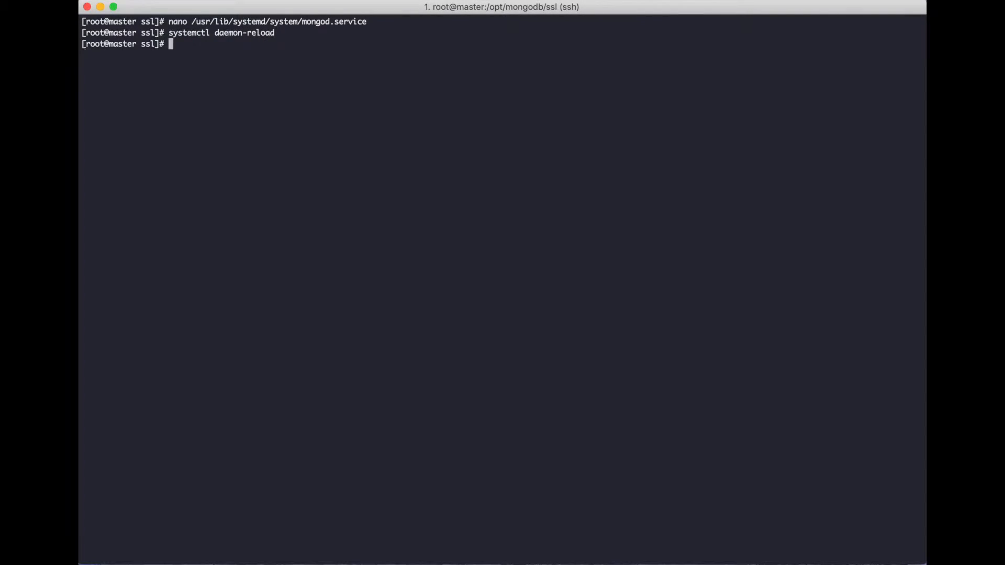
text(systemctl restart)
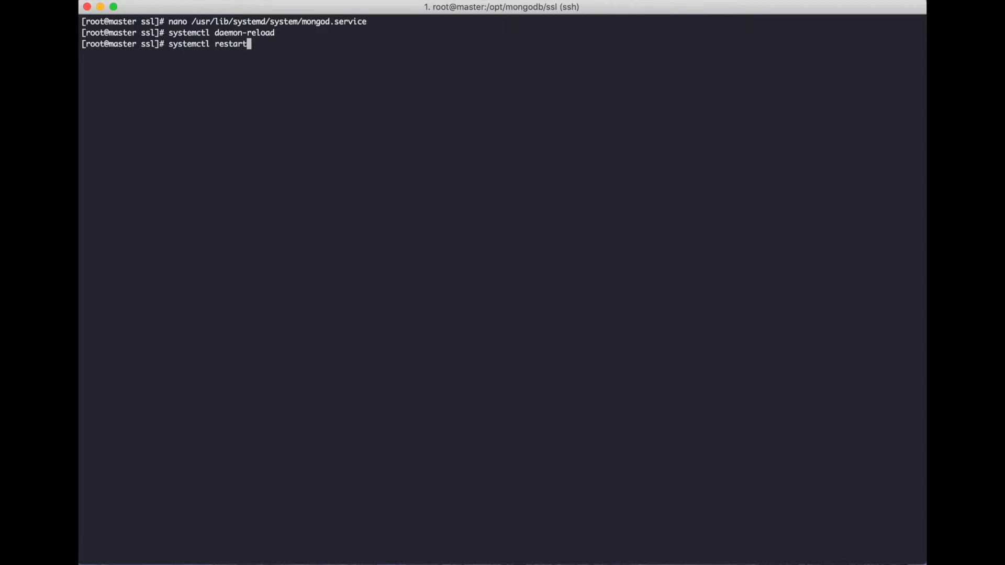
text(mongod)
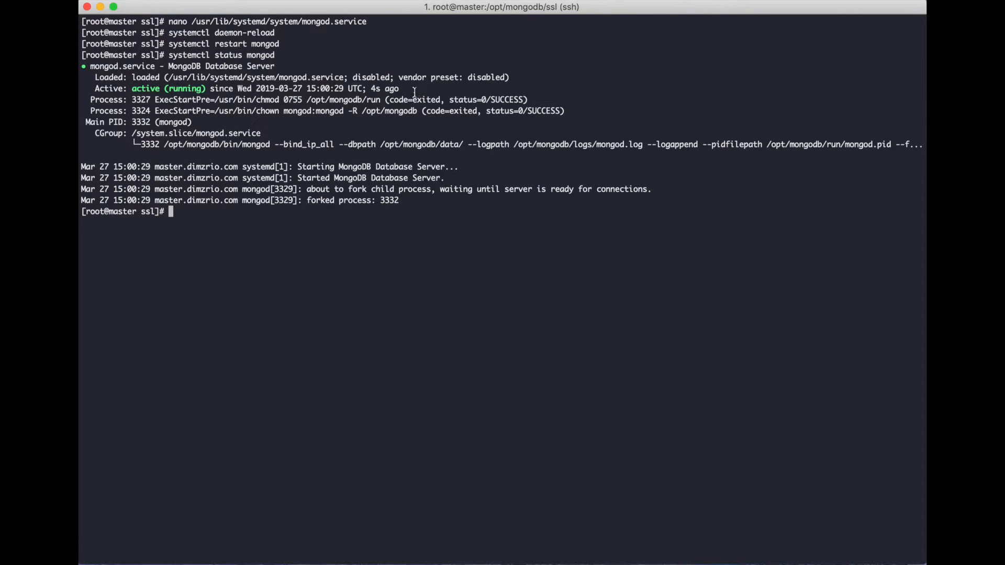
mouse_move(470, 329)
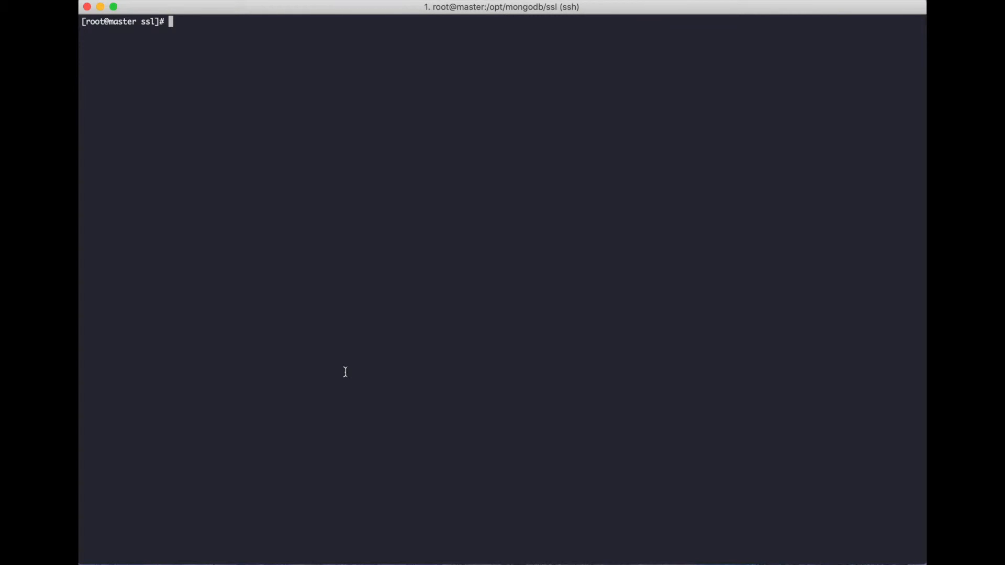
- Connect as user tutorials over SSL using /opt/mongodb/ssl/ca.pem and mongodb.pem
text(/opt/mongodb/)
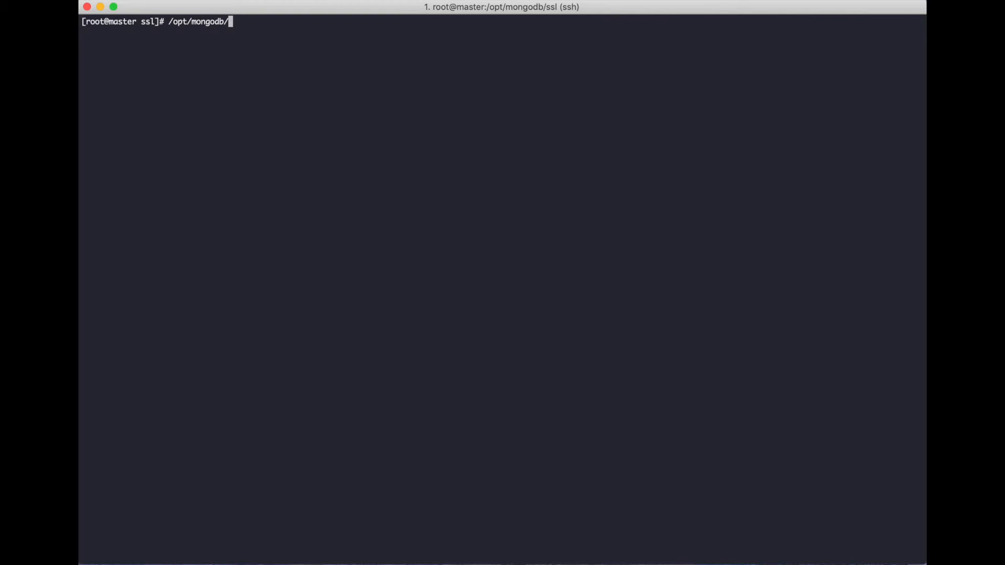
text(bin/mongo -u)
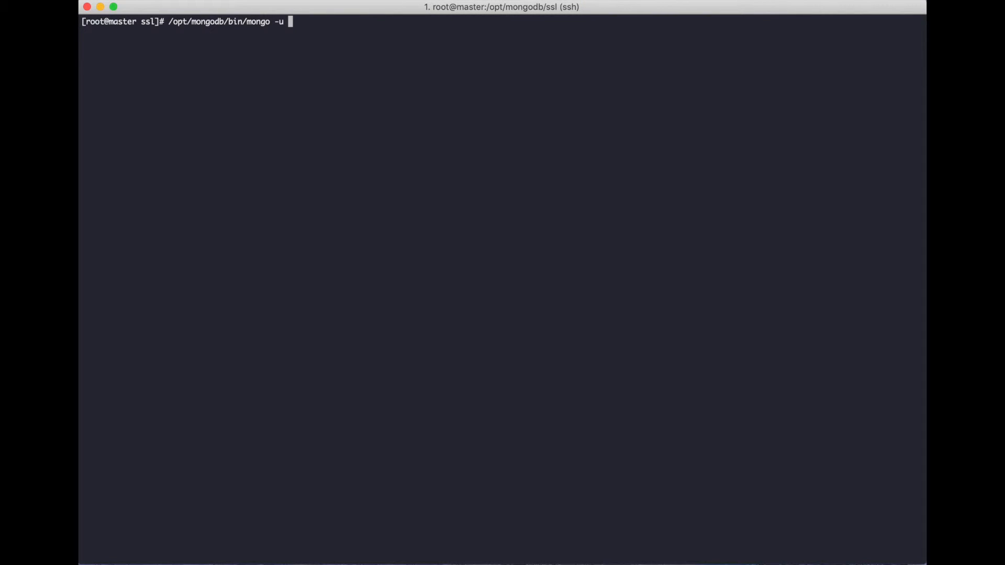
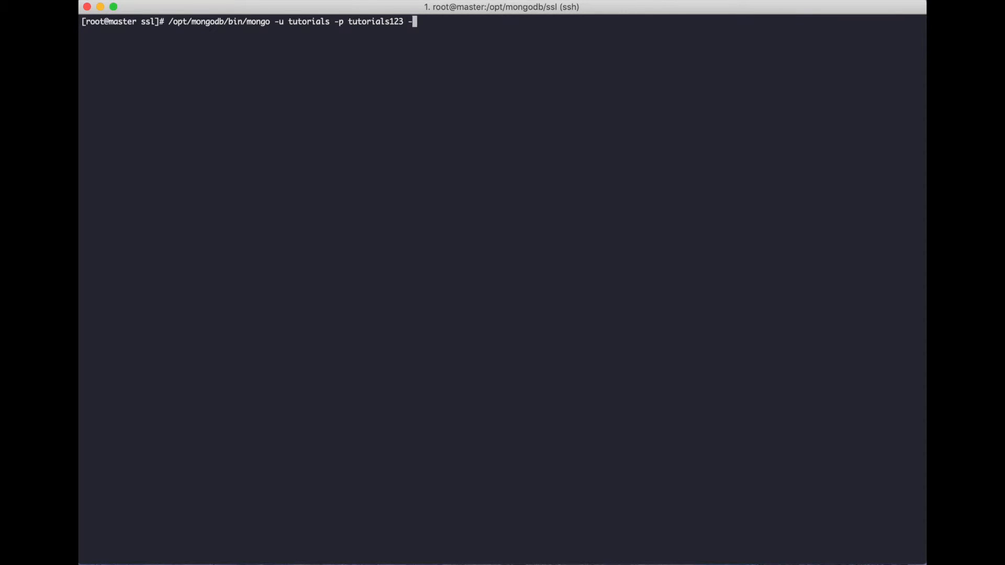
text(ssl --)
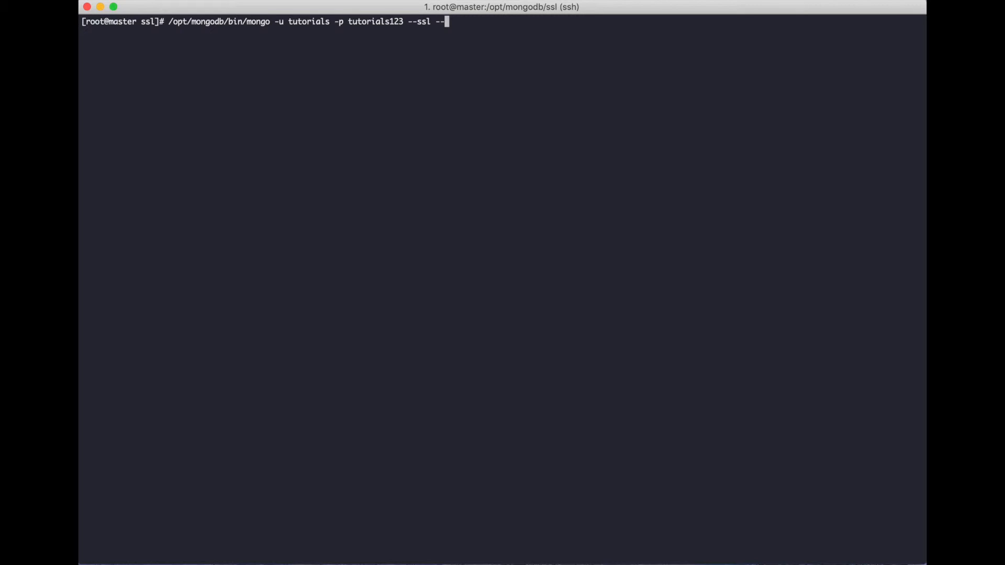
text(sslCAFile /opt/mongodb/)
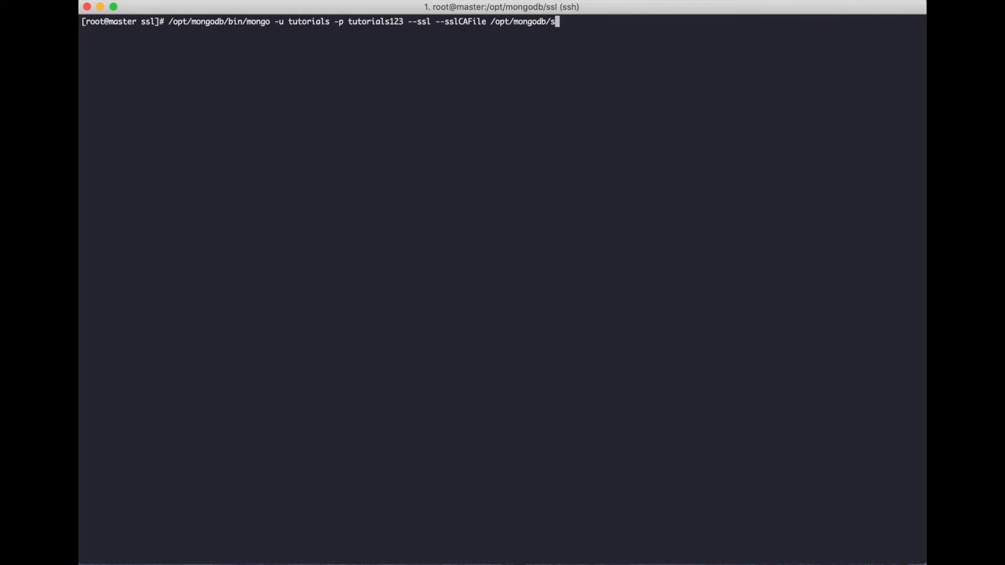
text(sl/ca.pem --)
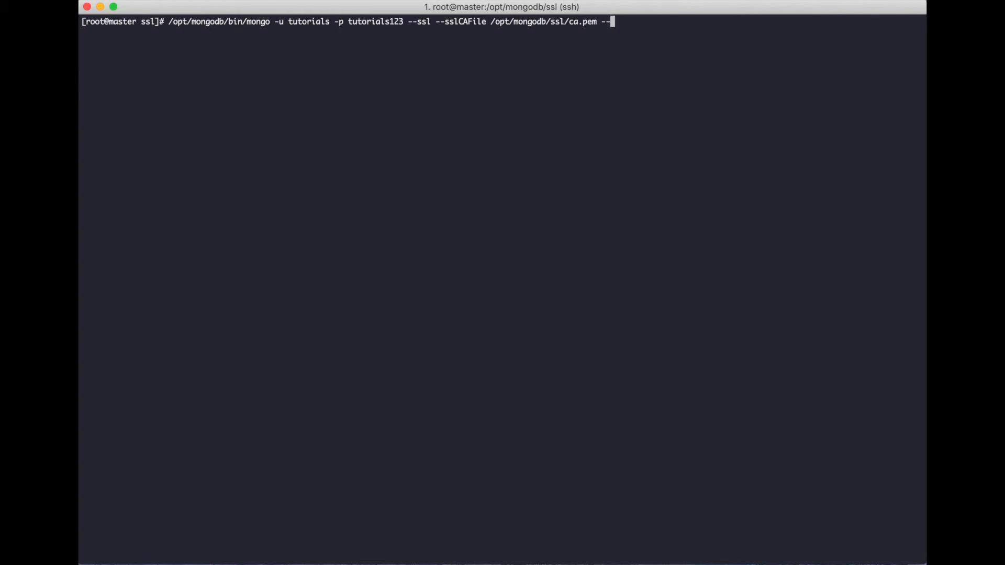
text(sslPEM)
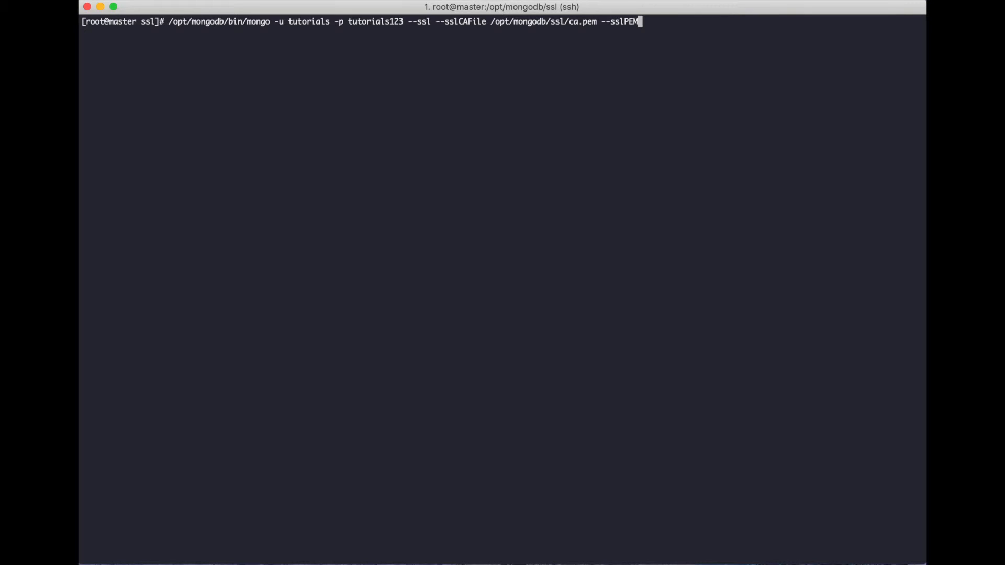
text(KeyFile /opt/mongodb/ssl/mongodb.o)
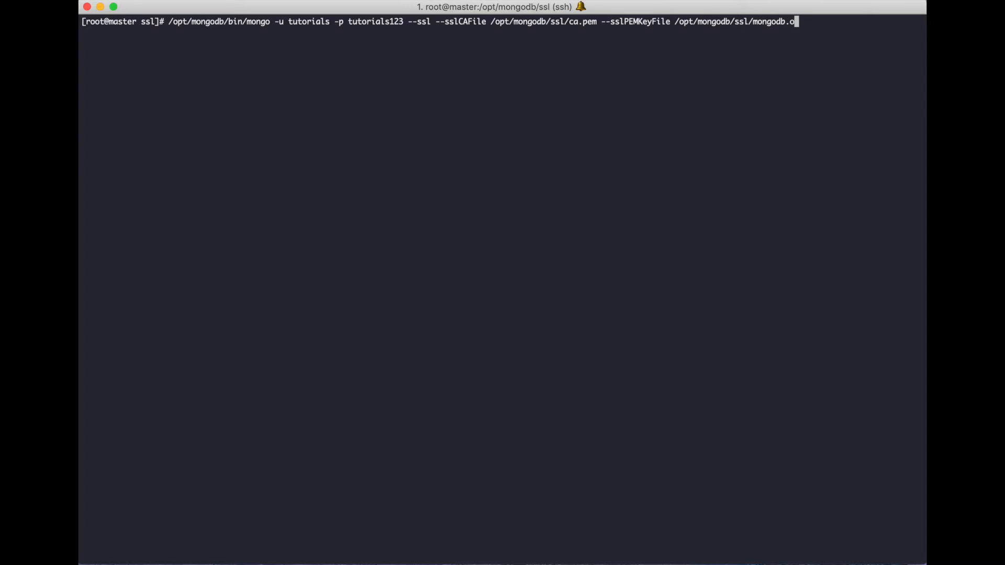
key(Backspace)
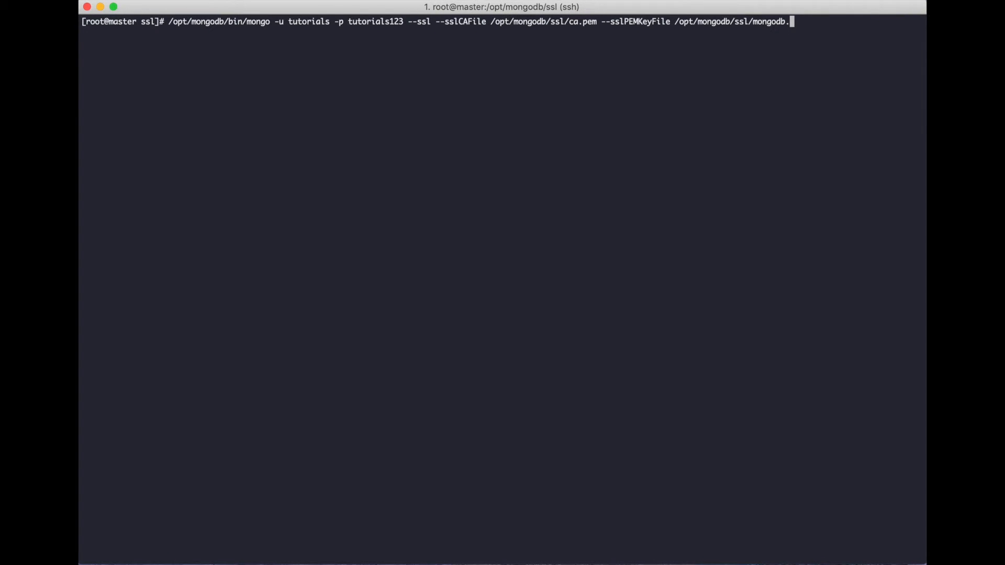
text(pem)
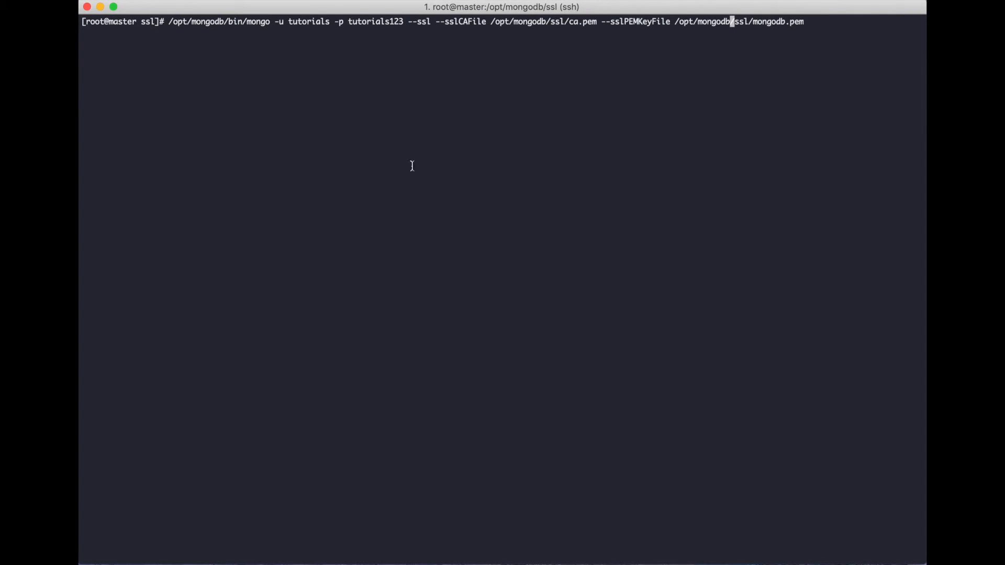
key(enter)
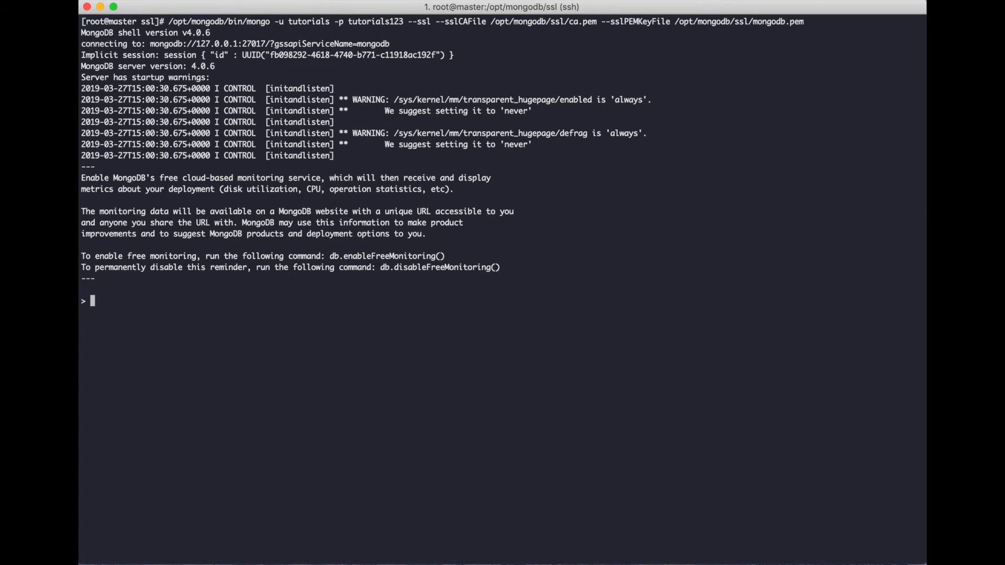
- Run use admin and show dbs to list admin, config and local, then exit
text(sh)
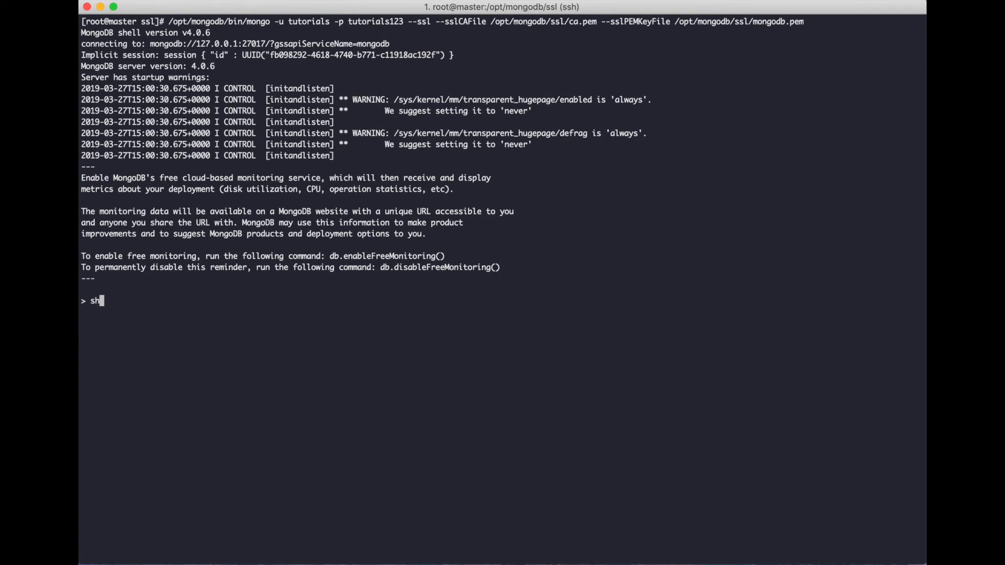
text(use)
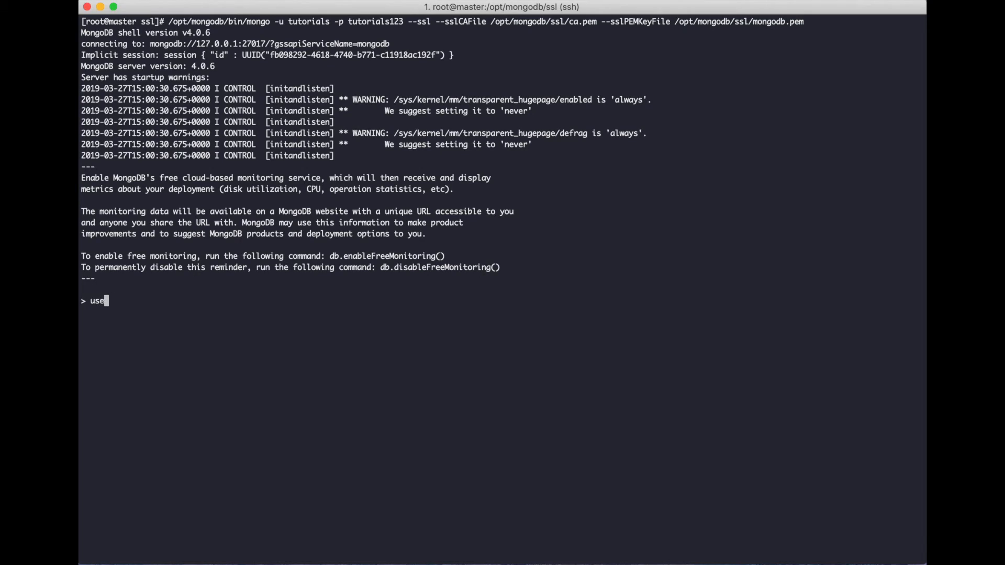
text(admin)
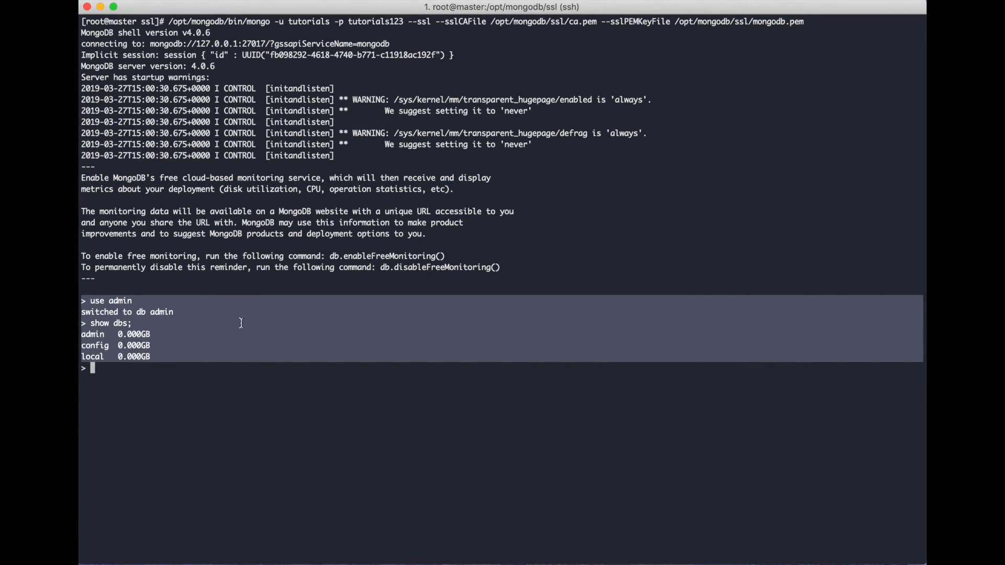
text(exit)
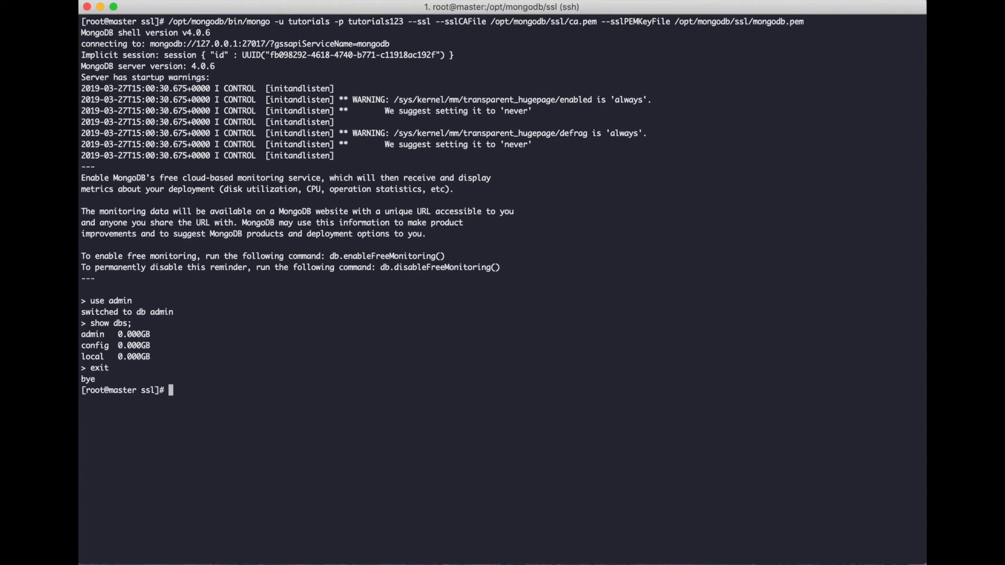